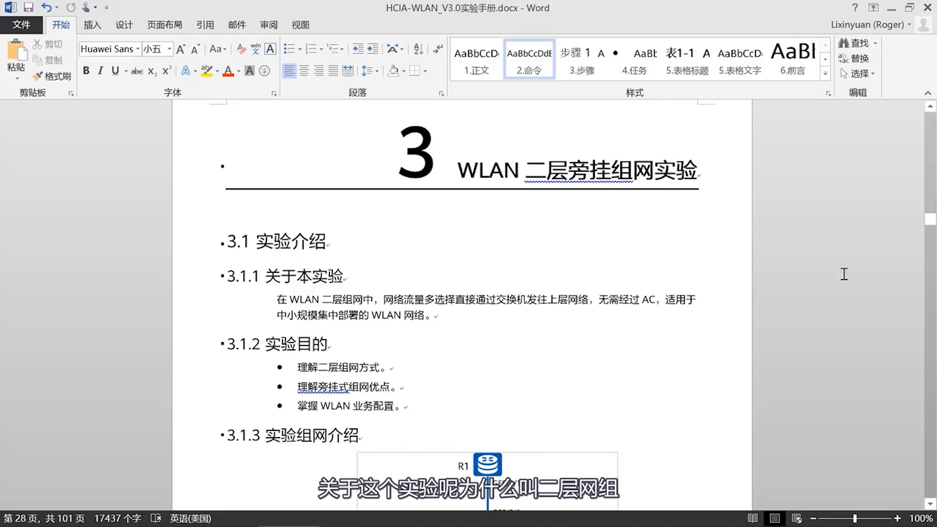
Scroll the HCIA-WLAN manual from section 3.1 down to the 3.1.3 topology diagram.
left_click_drag(377, 310, 586, 310)
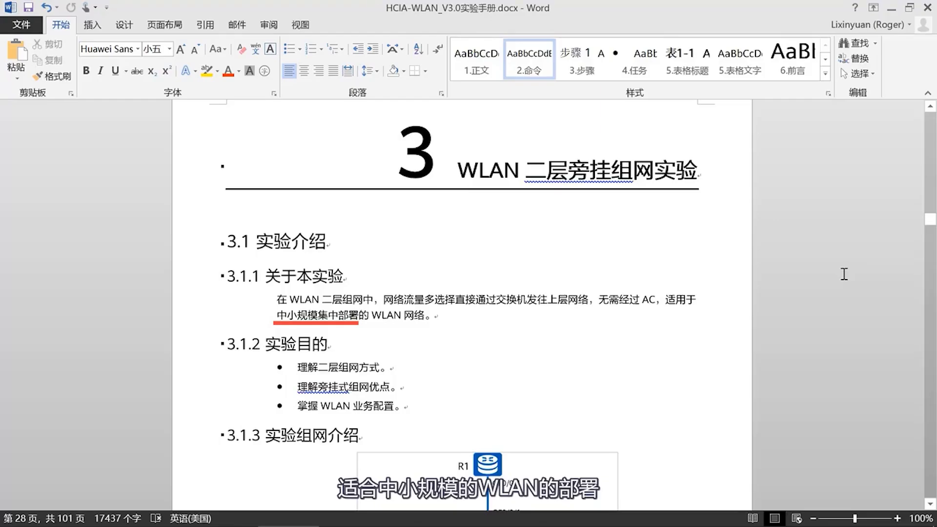
scroll("down", 3)
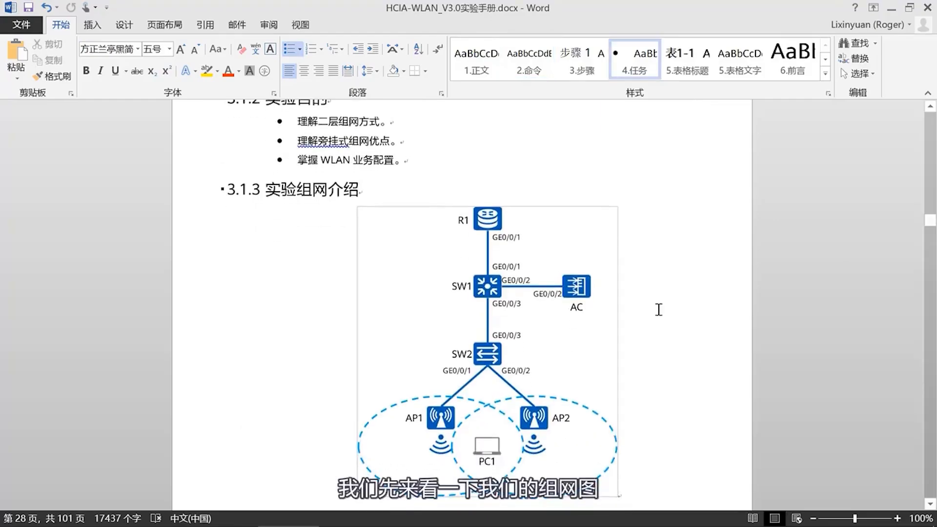
scroll("down", 3)
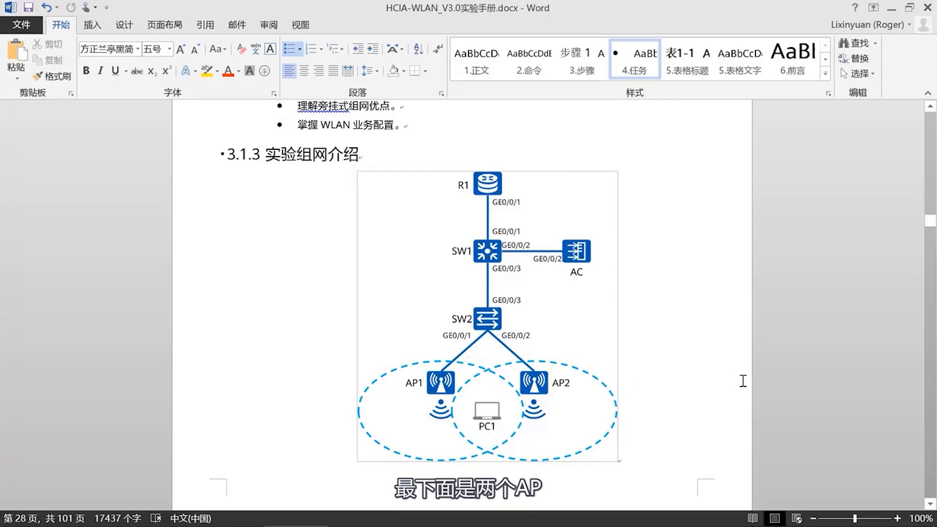
Scroll past Table 3-1 VLAN ports and Table 3-2 IP addresses to Table 3-3 WLAN data planning.
scroll("down", 3)
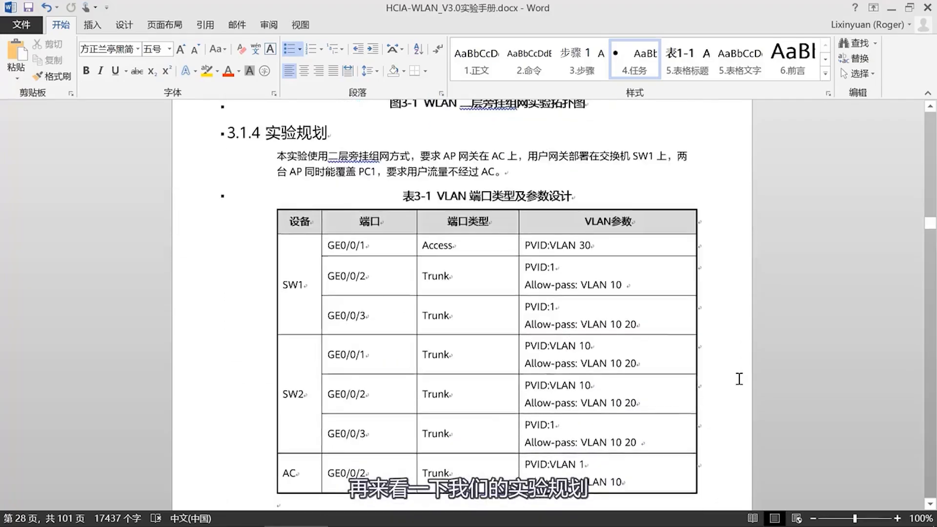
scroll("down", 3)
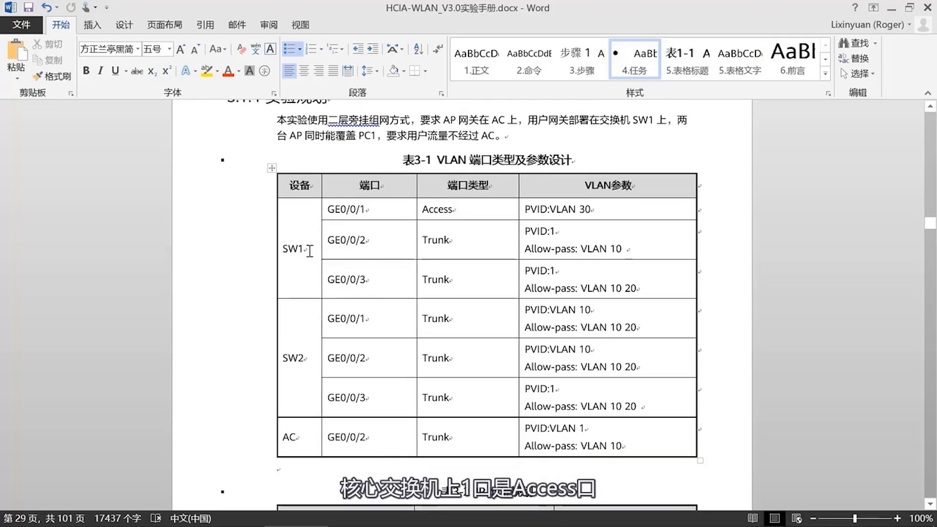
mouse_move(446, 209)
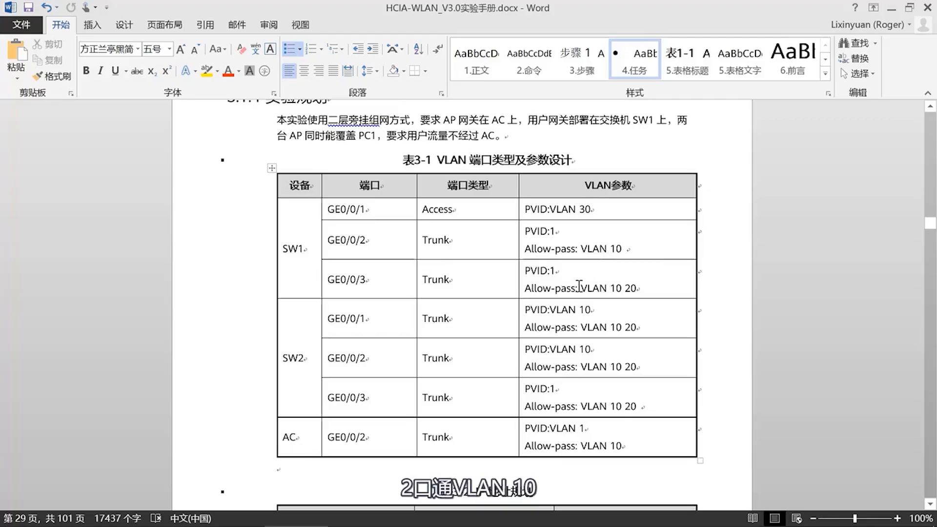
scroll("down", 3)
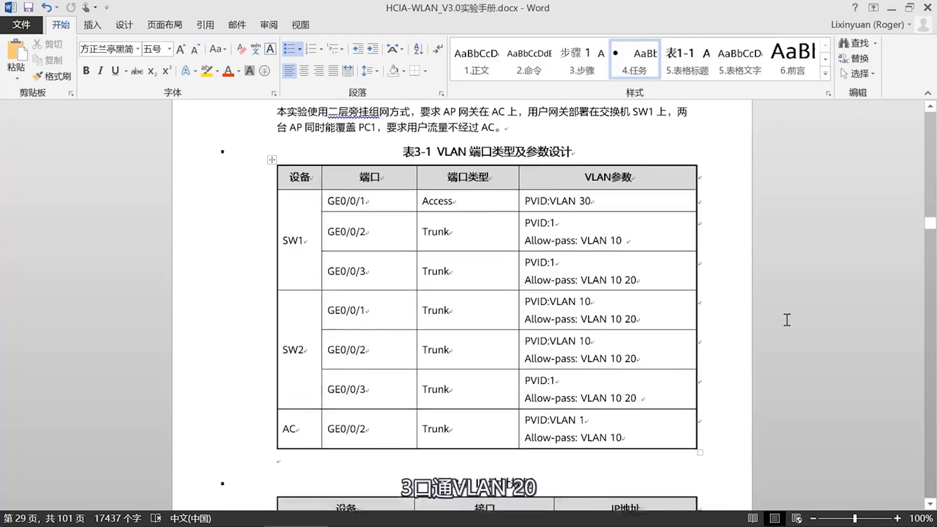
scroll("down", 3)
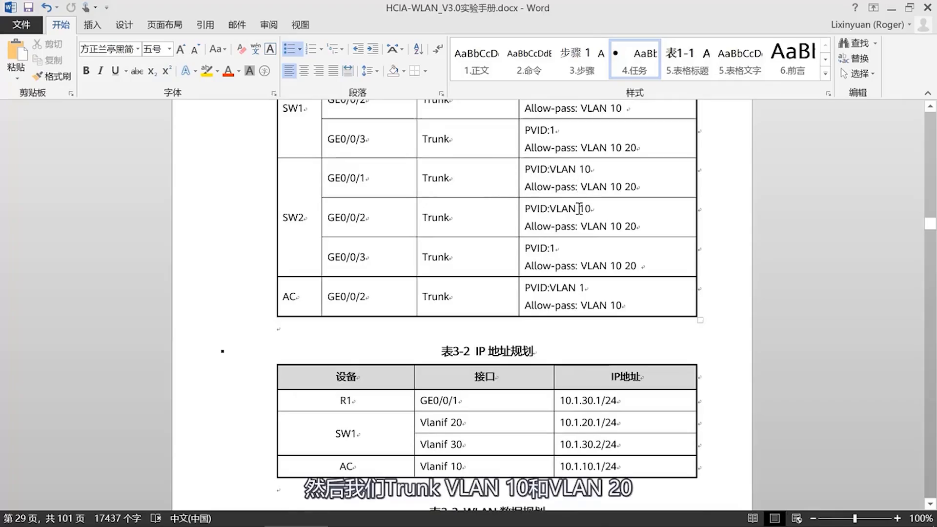
mouse_move(616, 234)
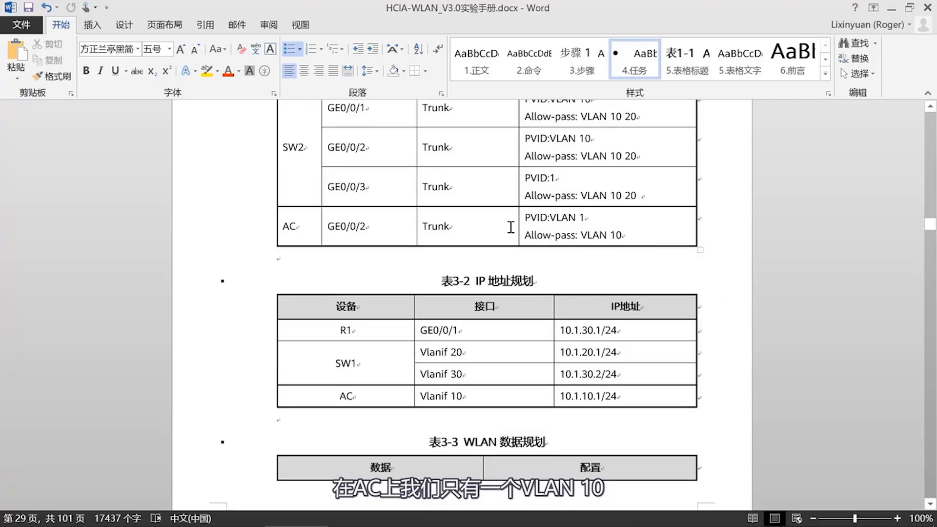
mouse_move(730, 324)
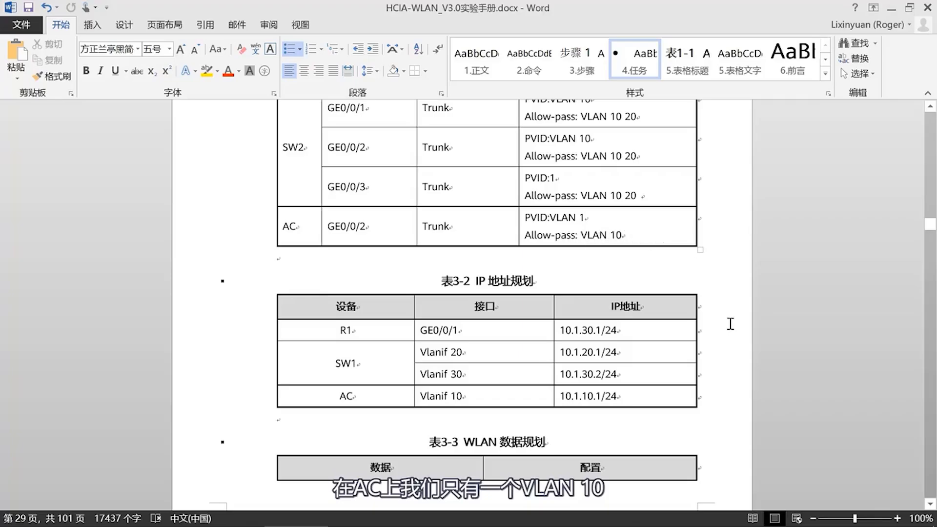
scroll("down", 3)
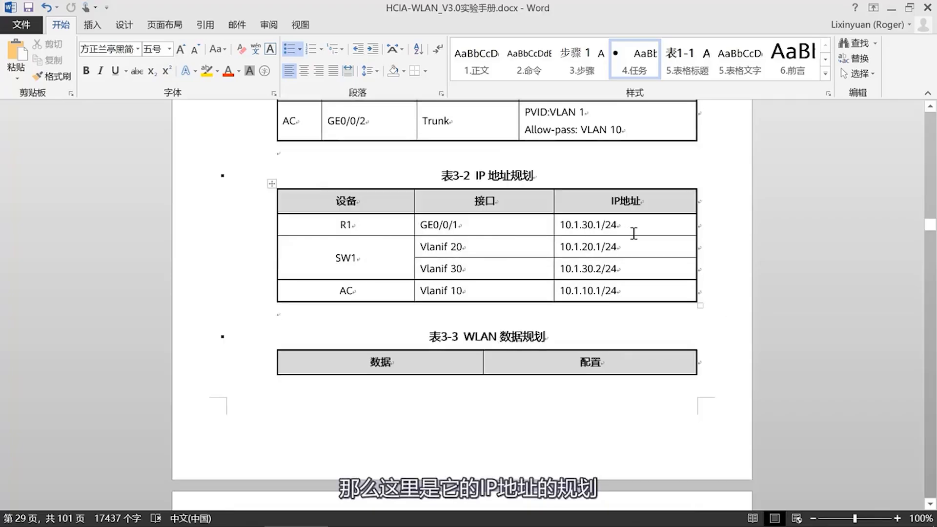
scroll("down", 3)
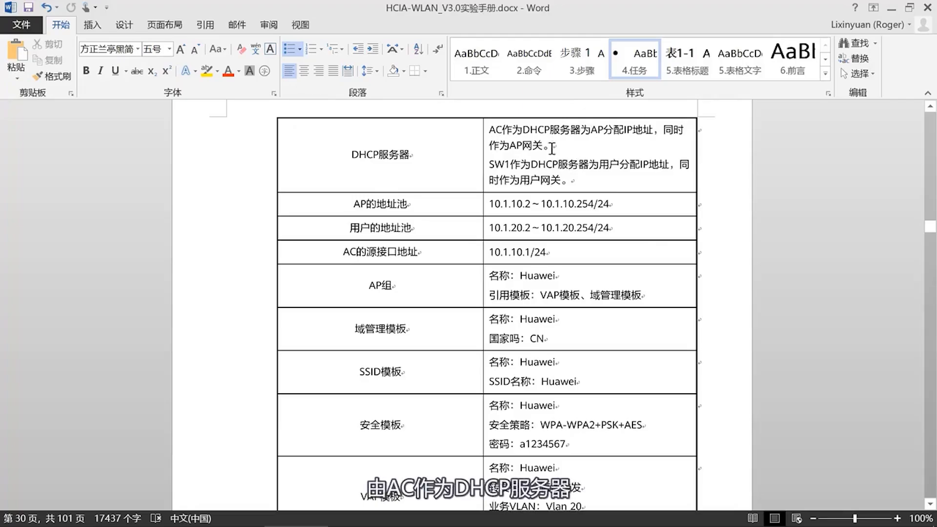
Scroll through Table 3-3 to its security and VAP template rows at the table's end.
scroll("down", 3)
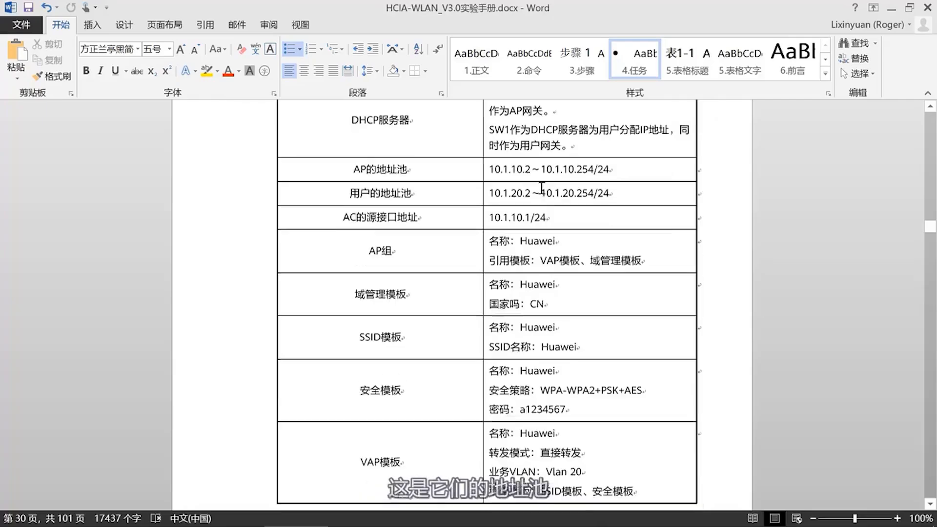
scroll("down", 3)
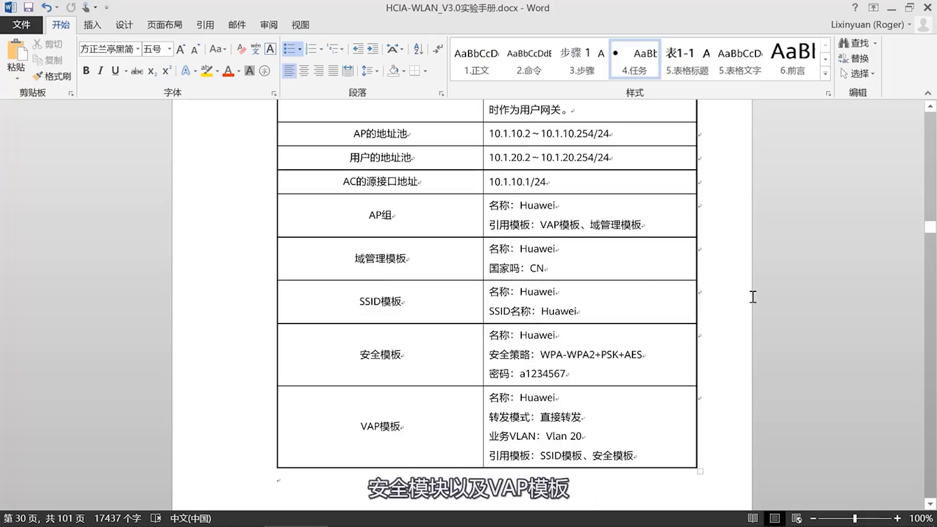
scroll("down", 3)
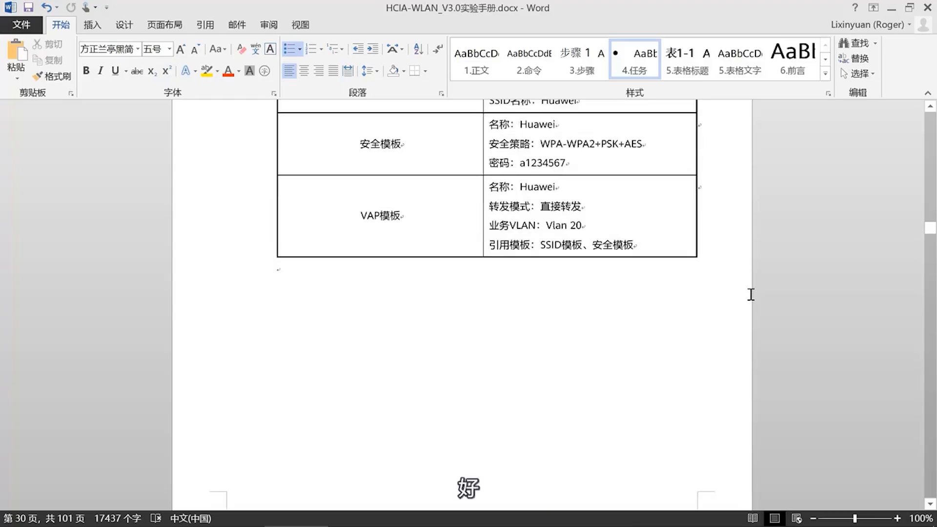
Scroll into section 3.2 configuration steps of the manual.
scroll("down", 3)
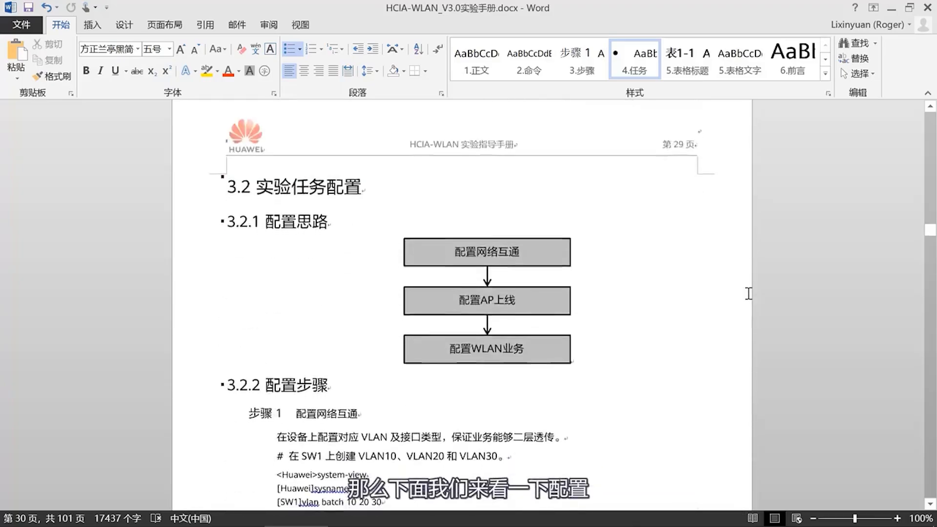
scroll("down", 3)
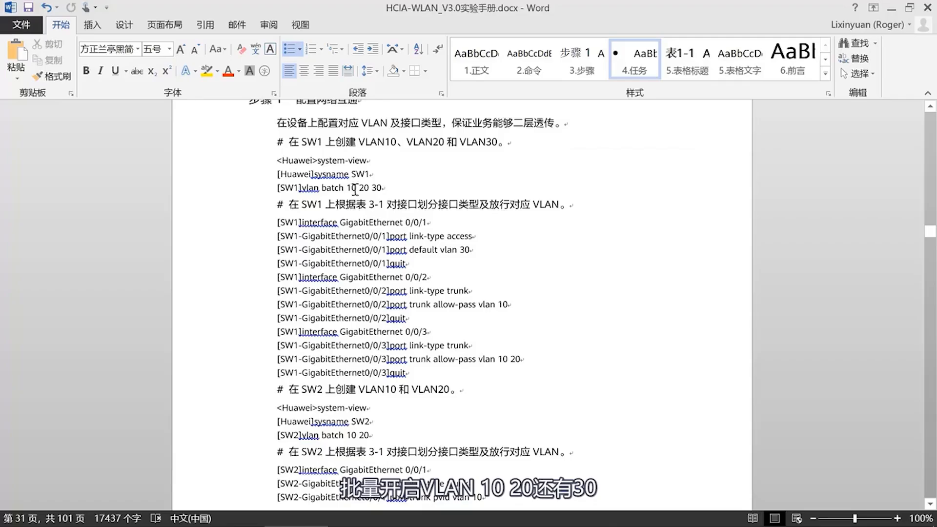
mouse_move(311, 174)
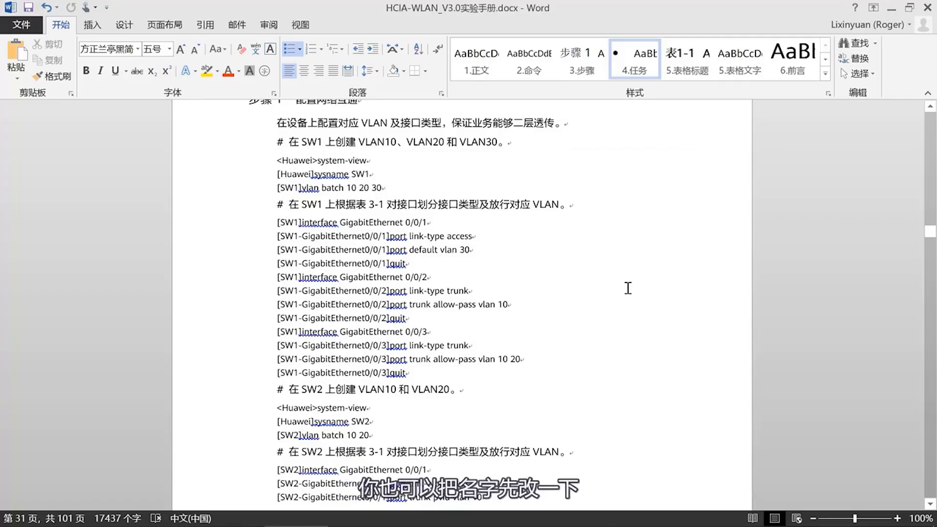
scroll("down", 3)
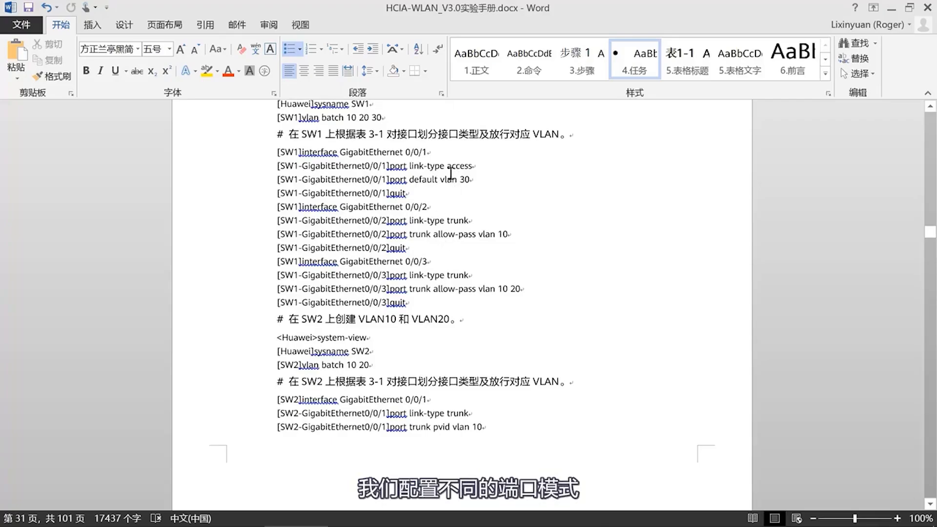
scroll("down", 3)
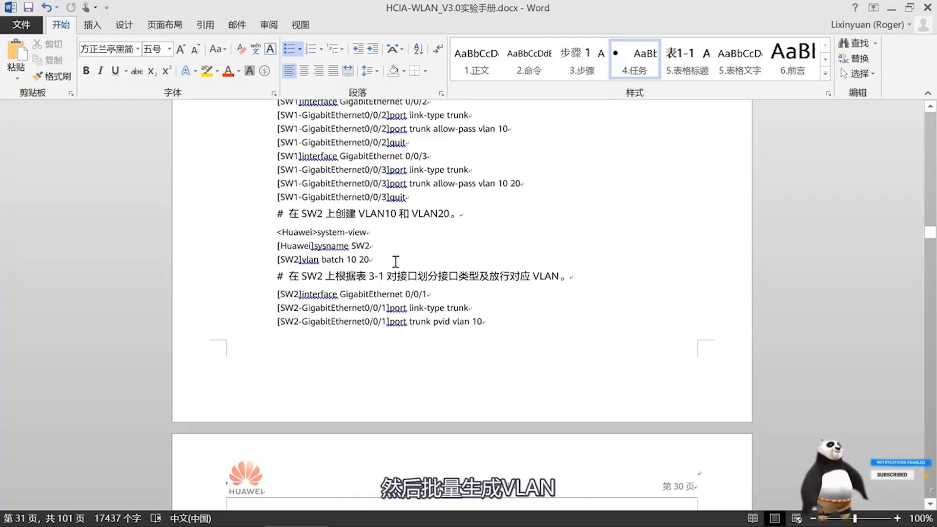
Continue down to the AC VLAN10 and Vlanif interface configuration commands.
scroll("down", 3)
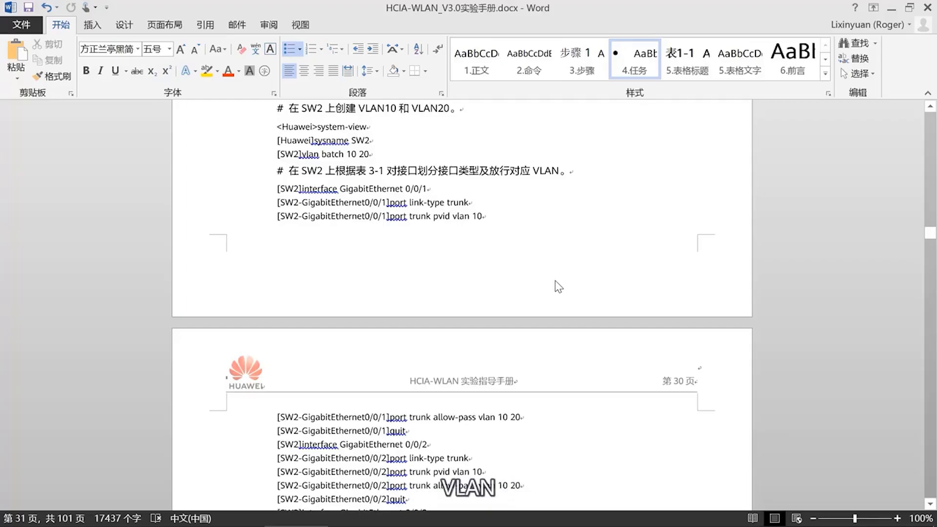
scroll("down", 3)
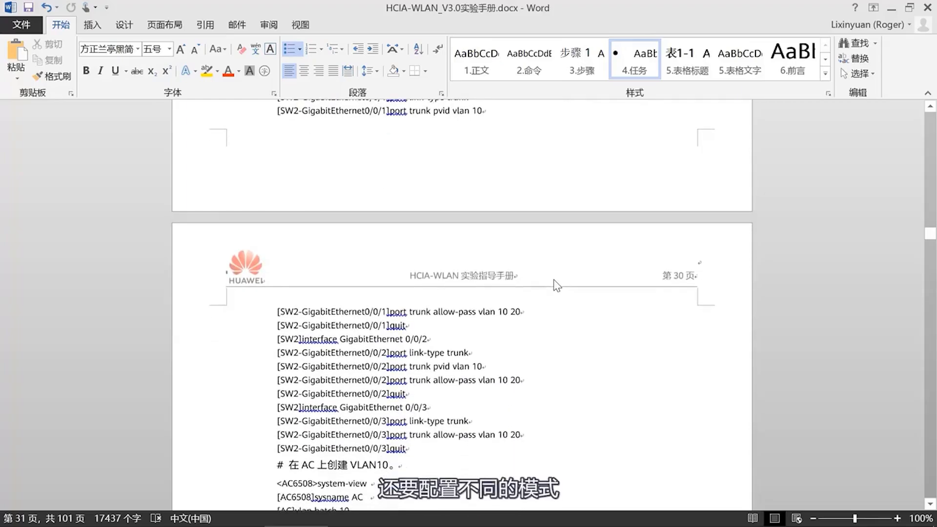
scroll("down", 3)
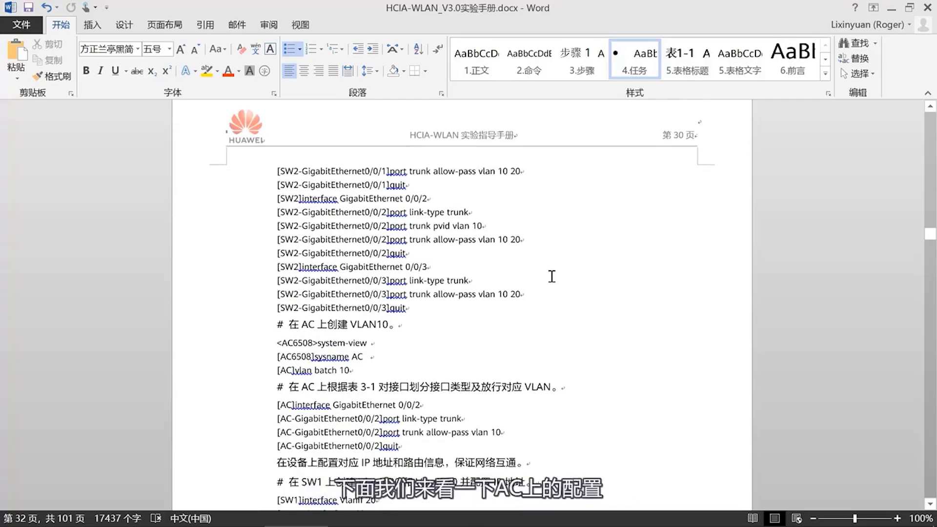
scroll("down", 3)
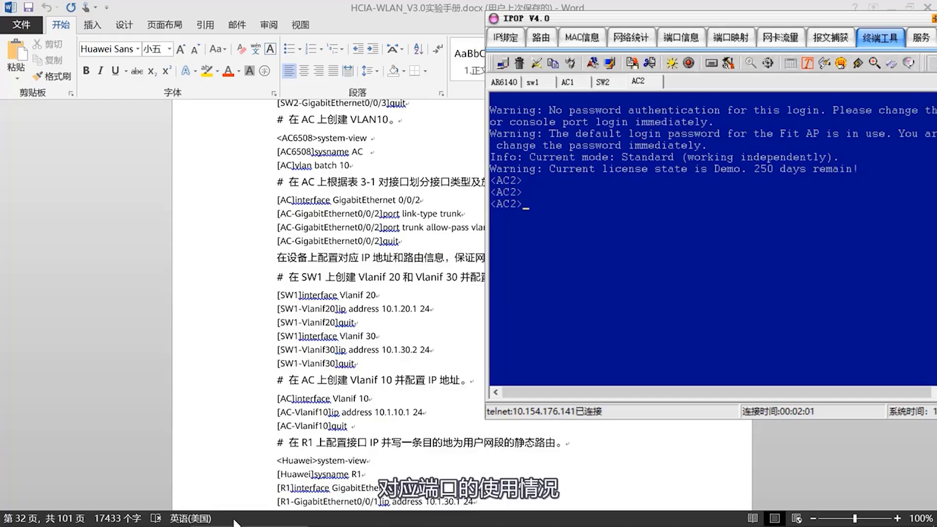
Run display lldp neighbor brief on AC2 to show Rack2-SW1 as neighbor.
type("display")
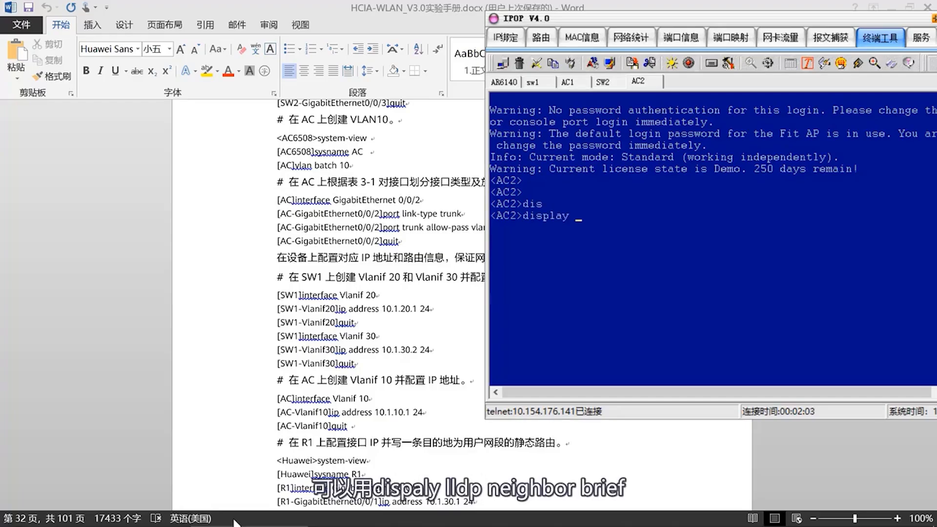
type("lldp ne")
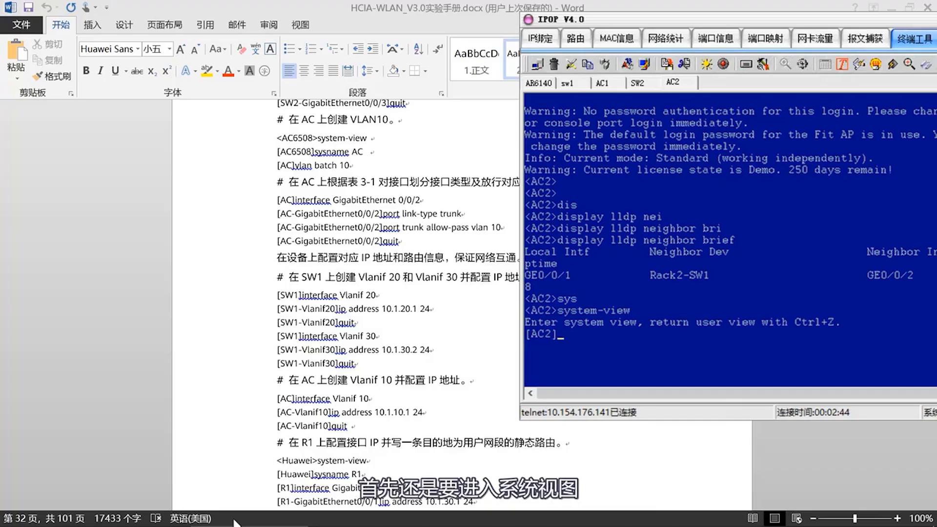
Enter GigabitEthernet0/0/1 on AC2, check its config, and create VLAN 10.
type("i")
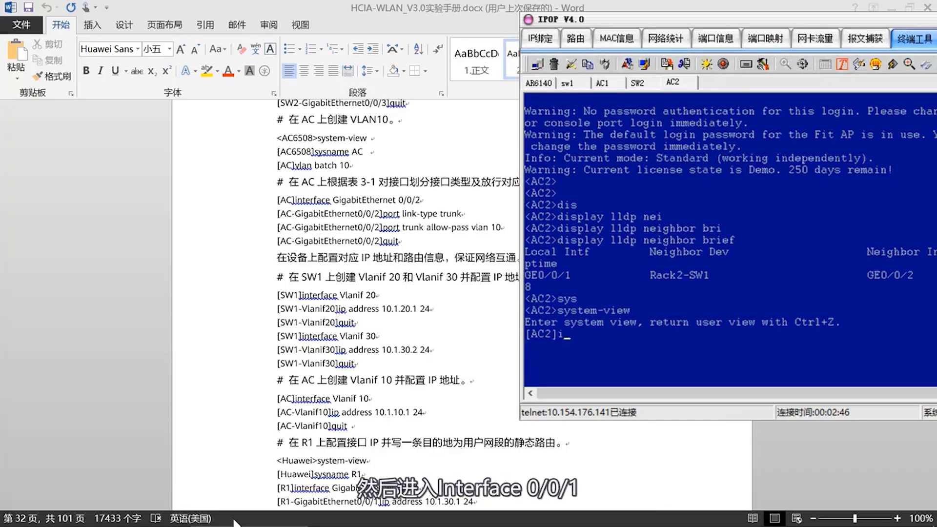
type("interface GigabitEthernet")
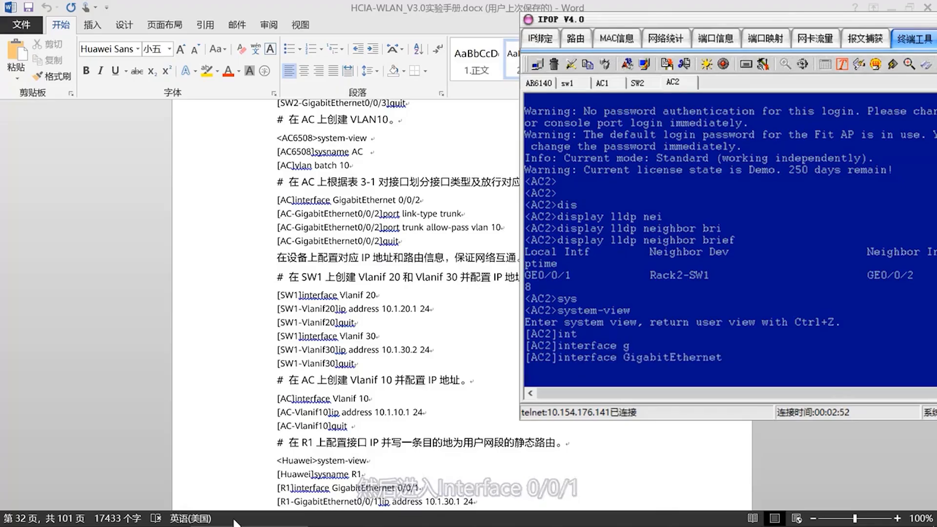
type("0/0/1")
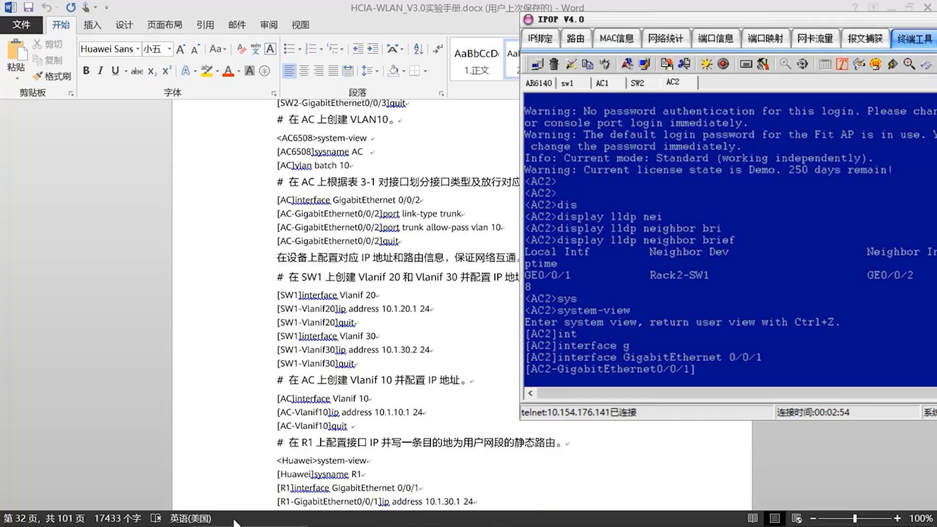
type("display this")
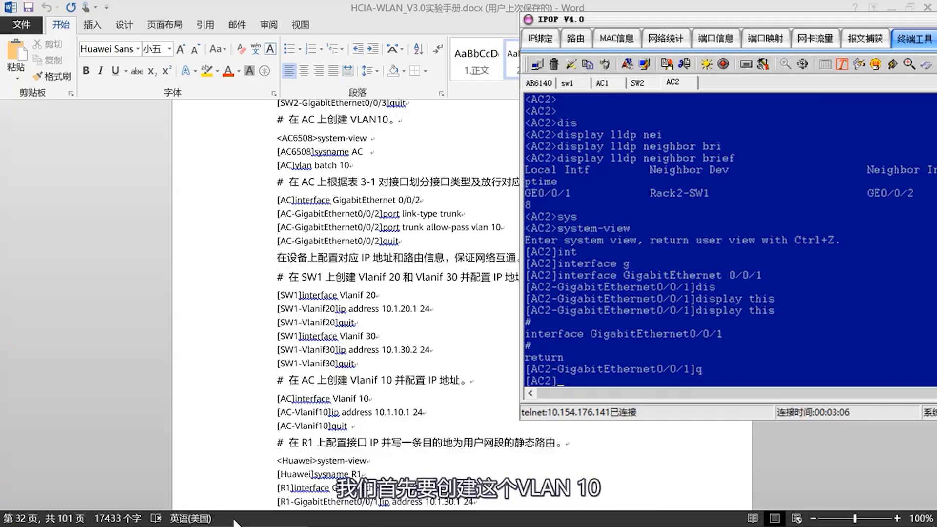
type("vlan 10")
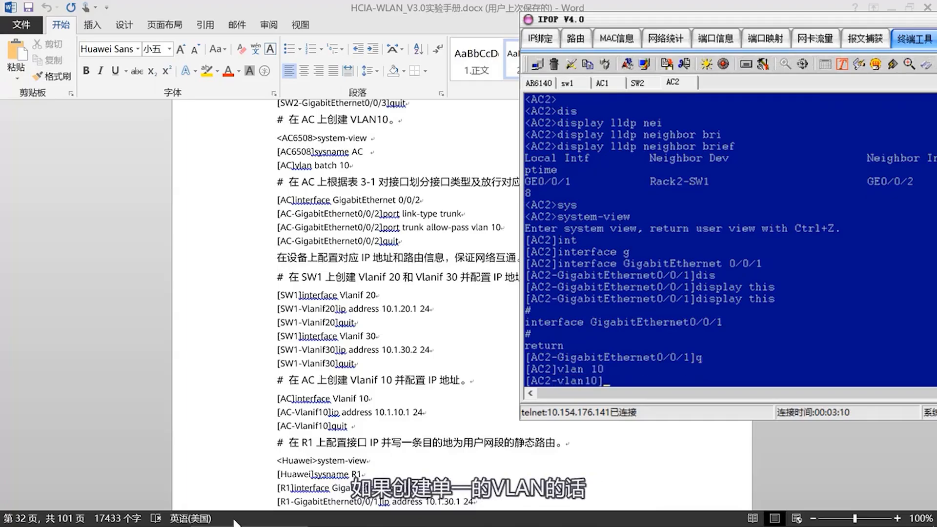
type("q")
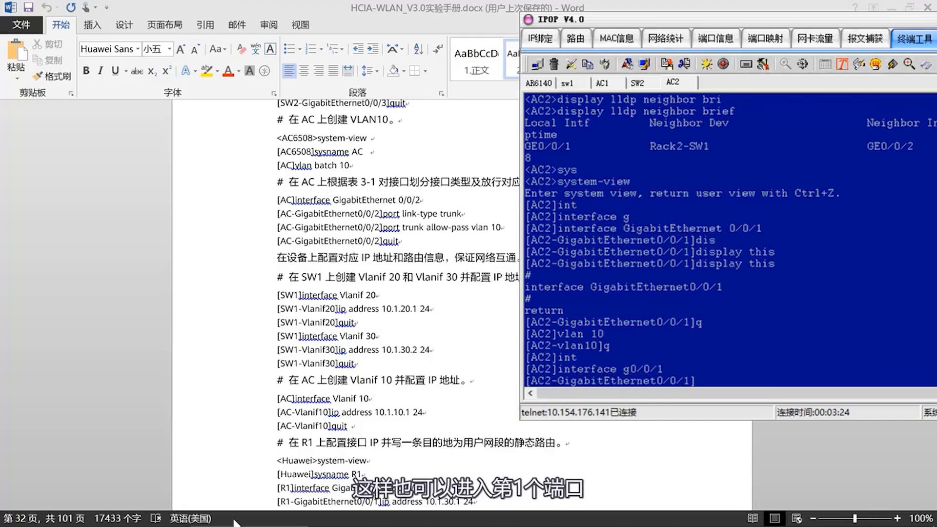
Make GigabitEthernet0/0/1 a trunk port permitting VLAN 10.
type("port link-type")
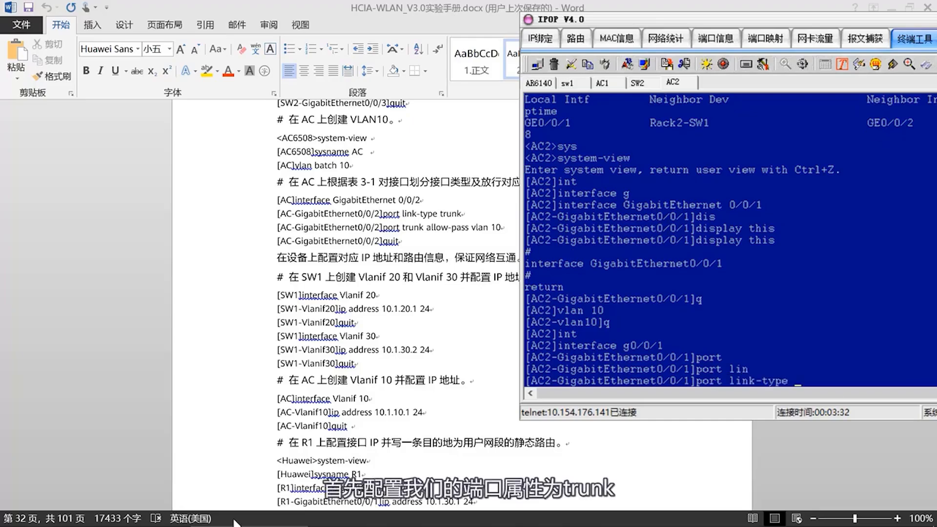
type("trunk")
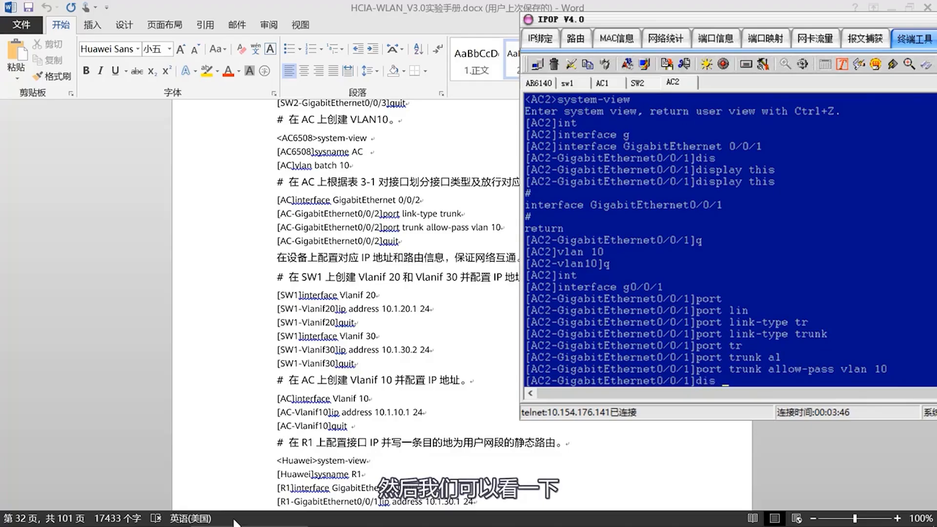
Verify the trunk port configuration with display this and save AC2's configuration.
key("Return")
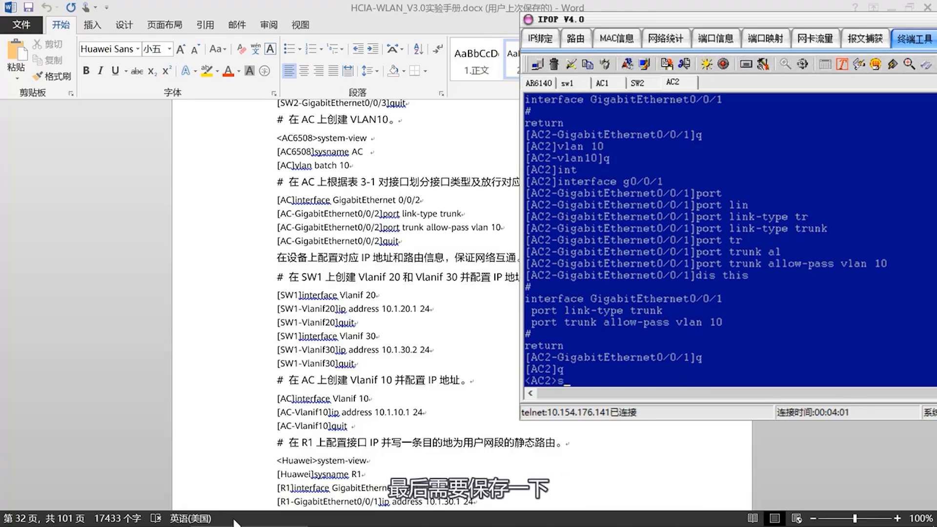
type("save")
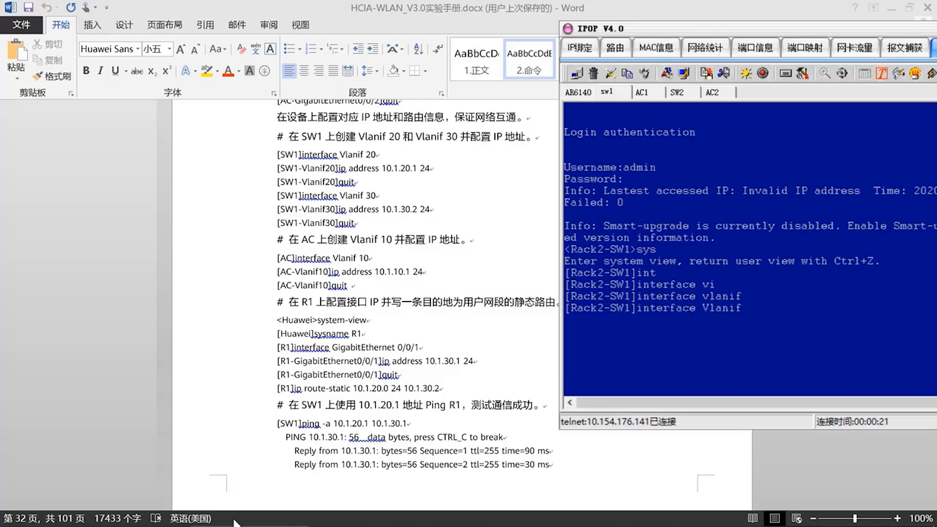
Assign SW1 Vlanif 20 10.1.20.1/24 and Vlanif 30 10.1.30.2/24, then save.
type(" 20")
key("enter")
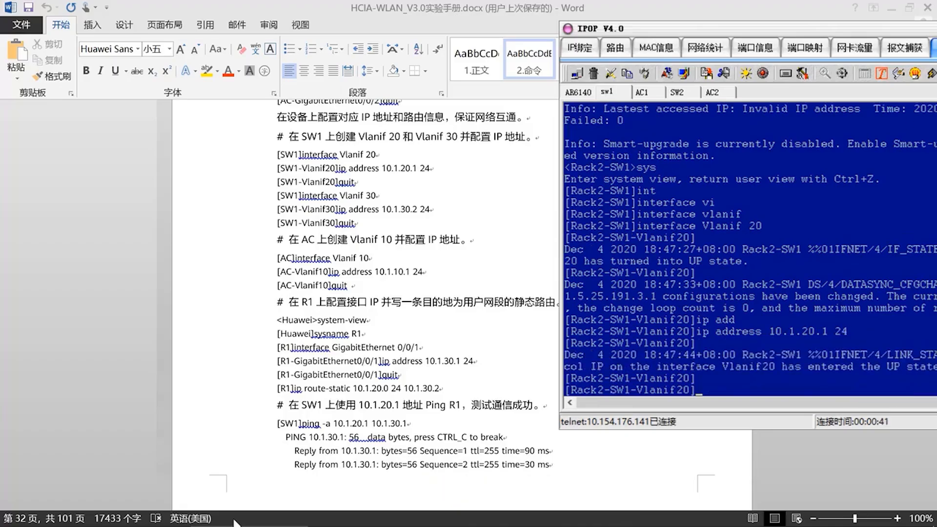
type("dis this")
type("q")
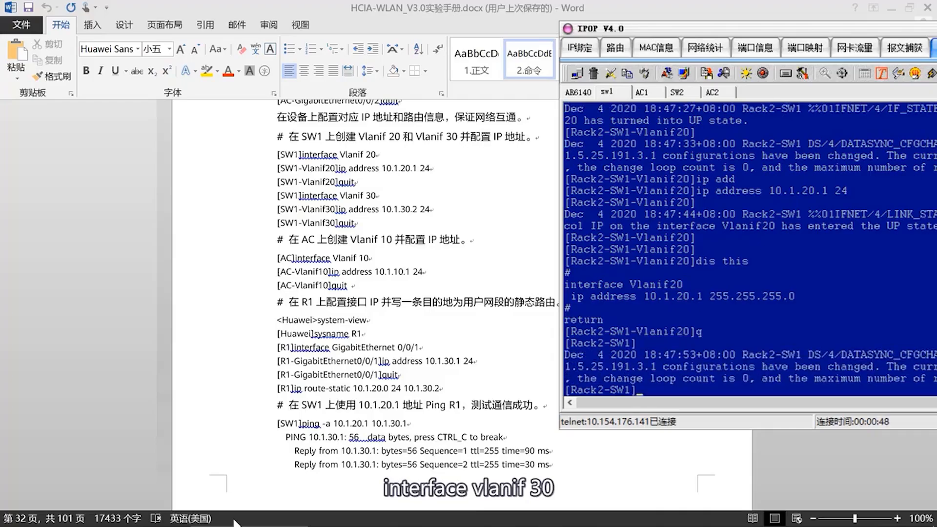
type("interface Vlanif 30")
type("ip add")
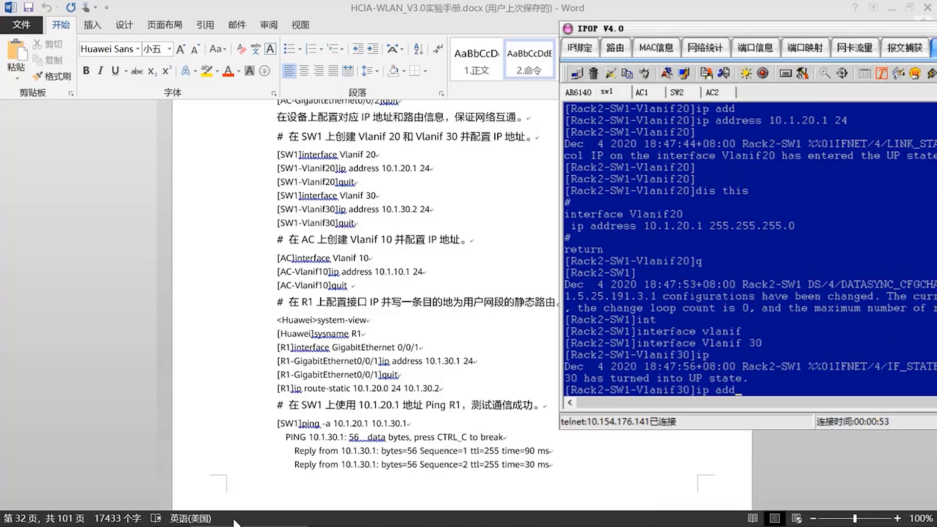
type("10.1.30.")
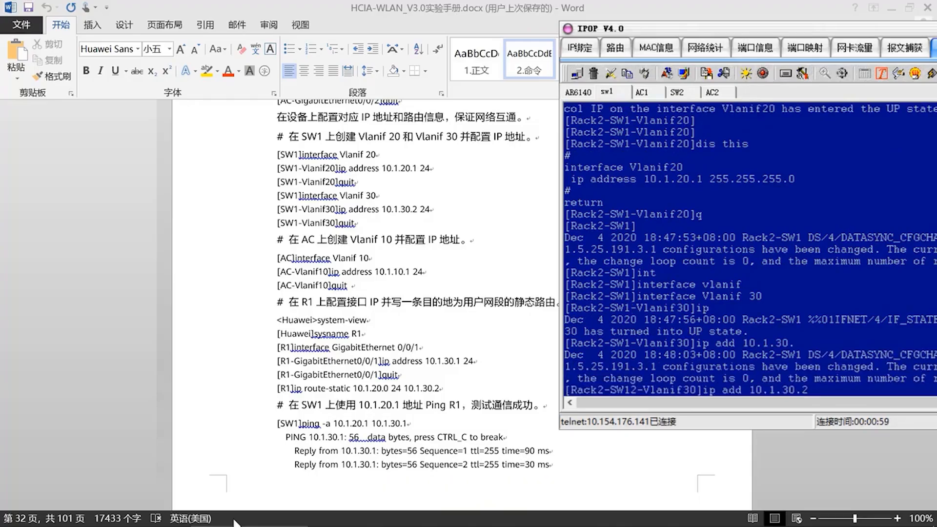
type("24")
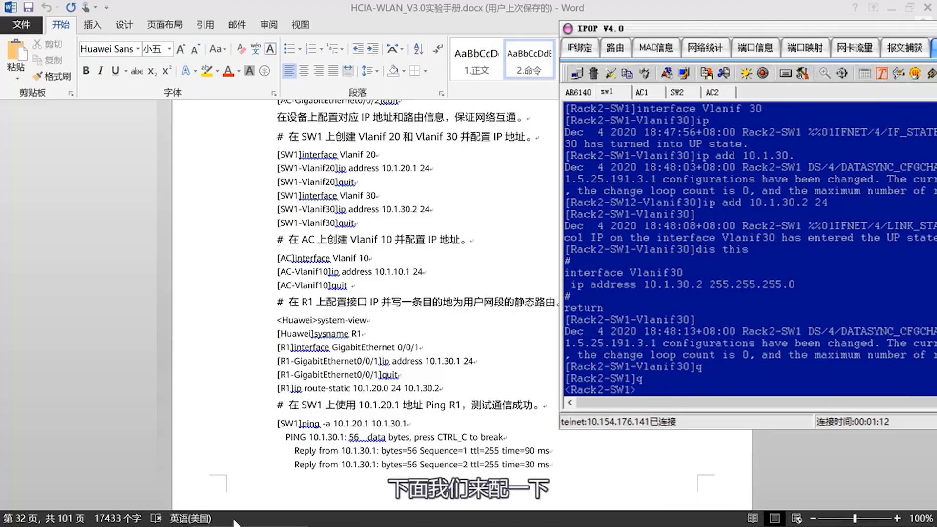
type("save")
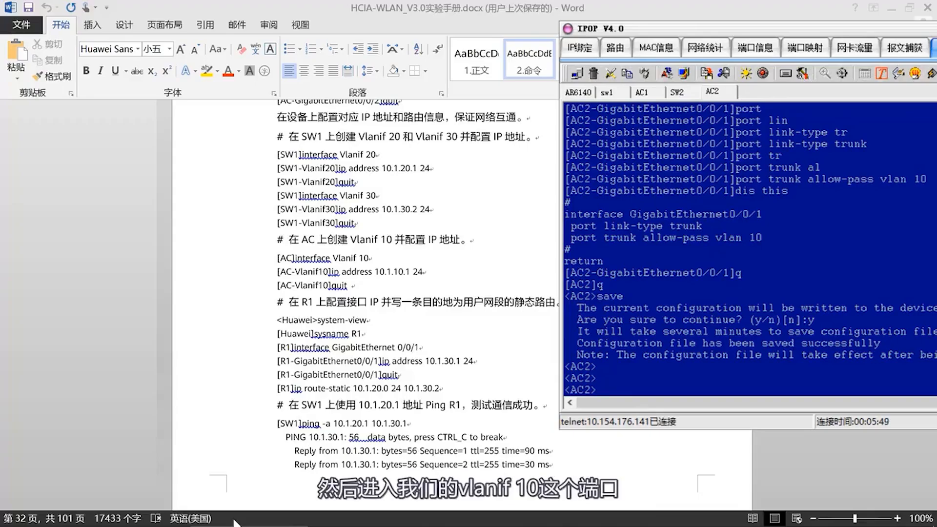
Assign AC2's Vlanif 10 the address 10.1.10.1 with a 24-bit mask.
type("interface v")
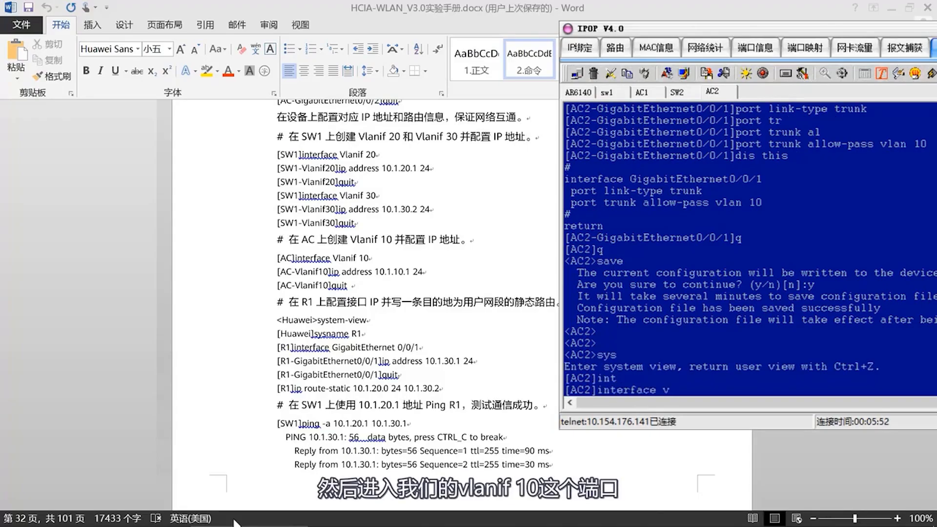
type("interface vlanif 10")
type("dis this")
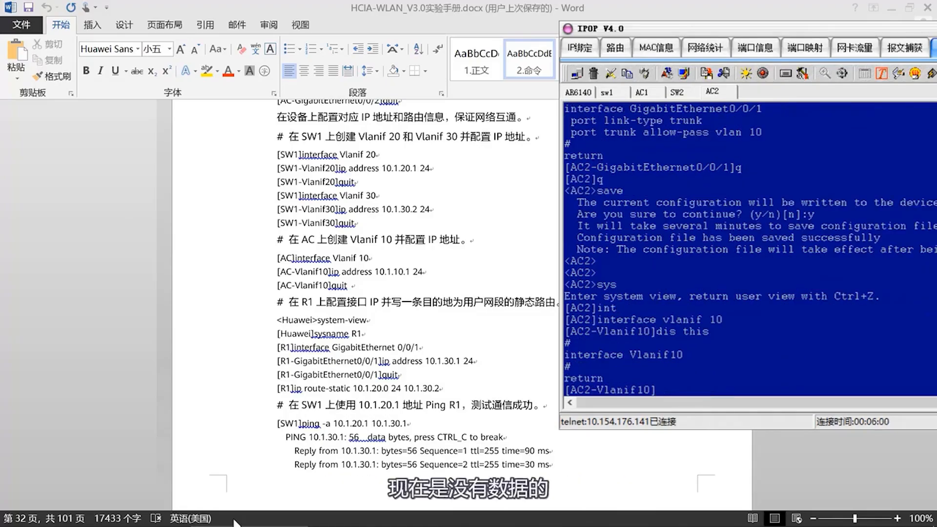
type("ip address")
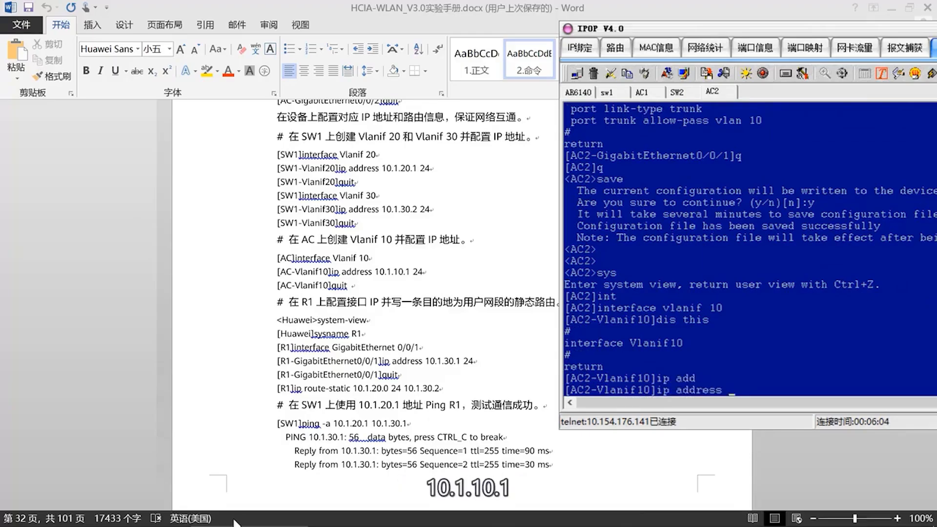
type("10.1.10.1")
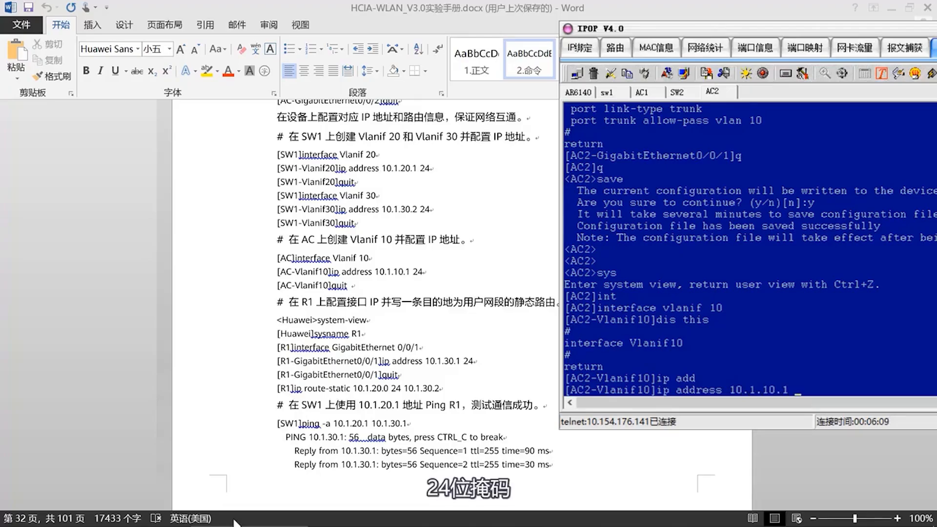
key("Enter")
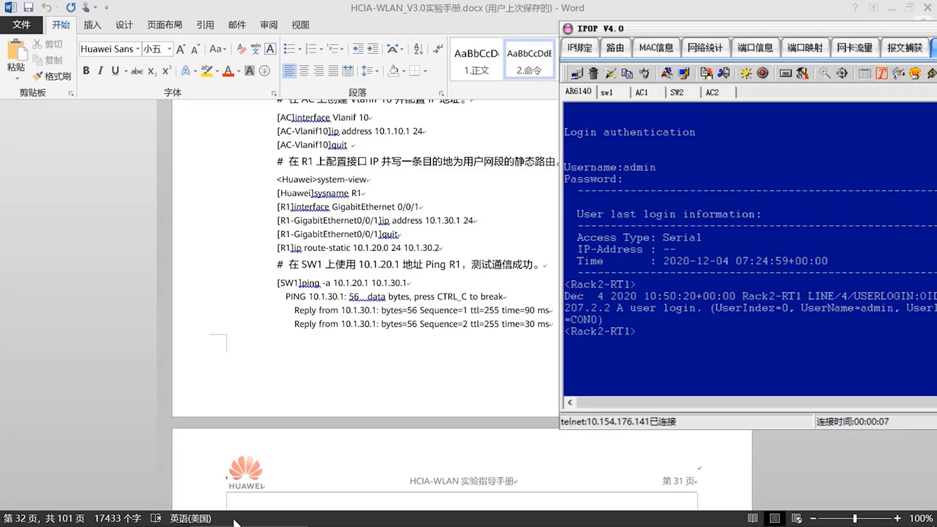
Enter R1 system view, list LLDP neighbors showing Rack2-SW1, and enter GigabitEthernet0/0/1.
type("sys")
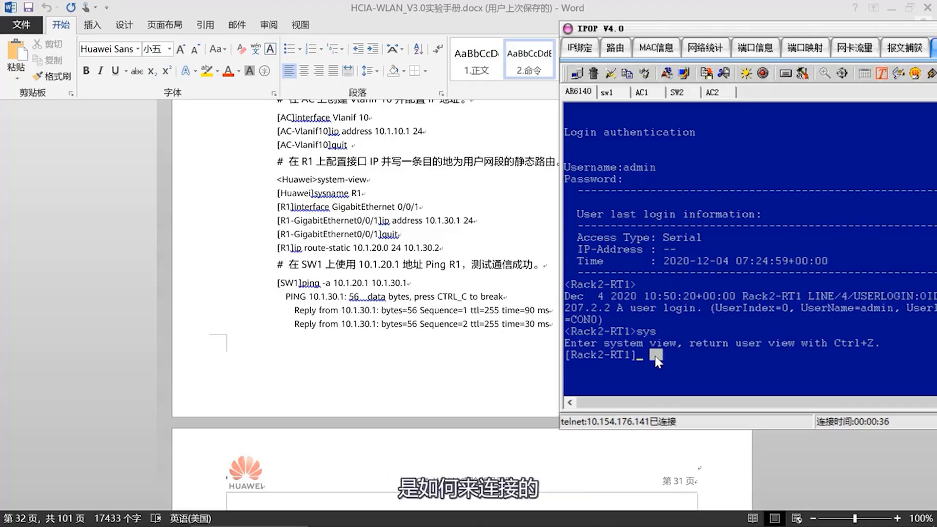
type("display lldp neighbor brief")
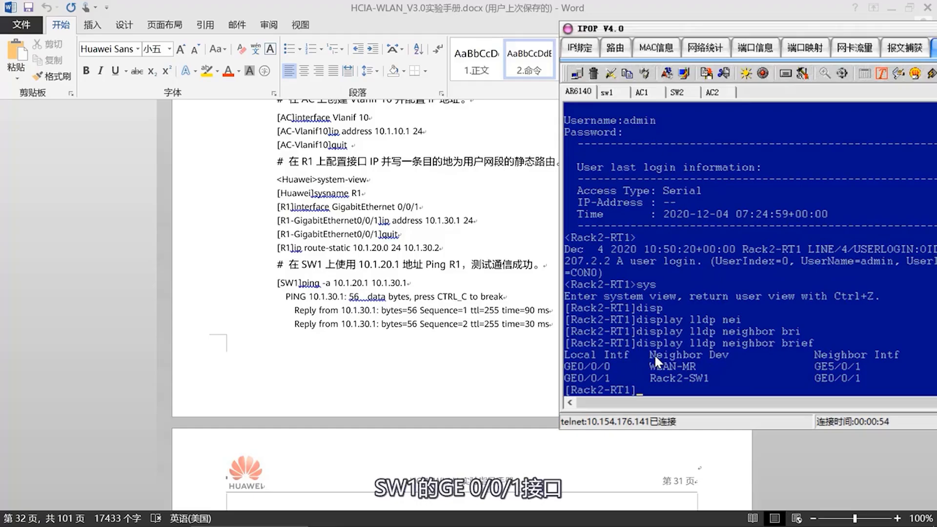
type("int")
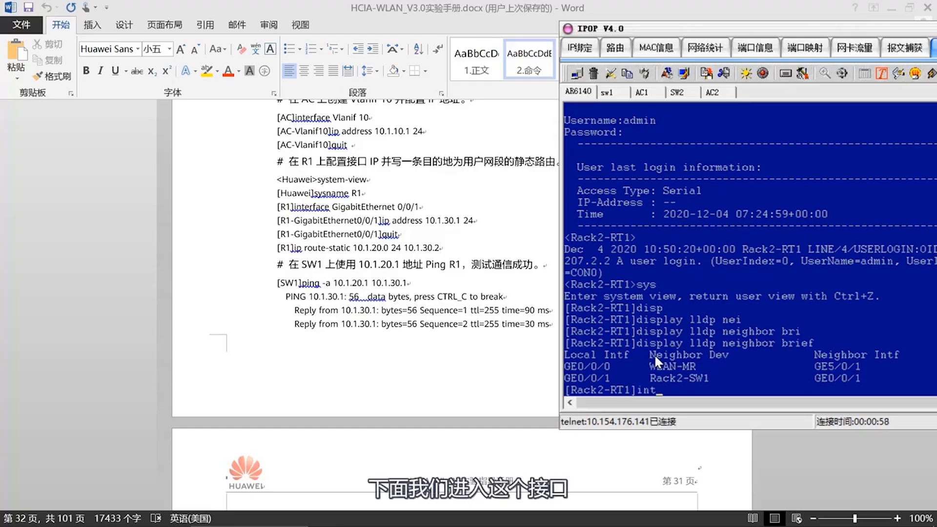
type("interface g0/0/1")
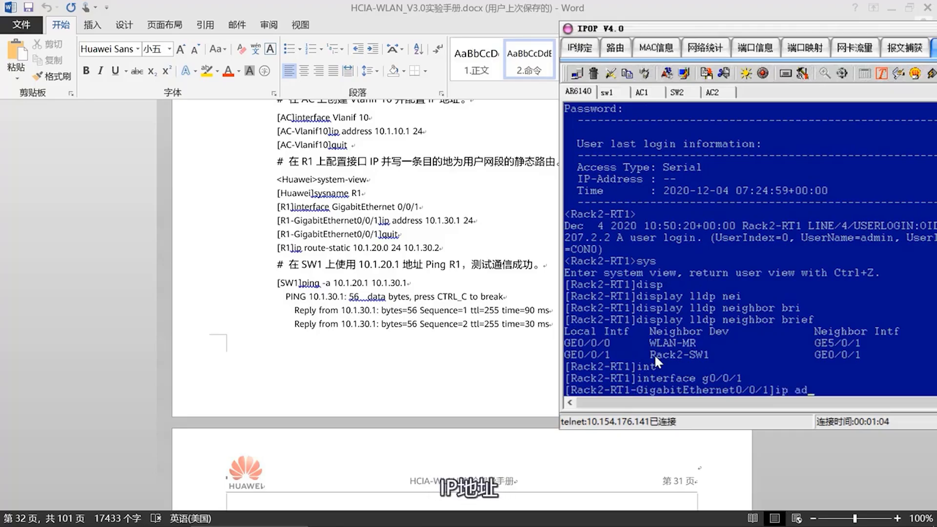
Check ip address options, run undo portswitch, and re-enter interface g0/0/1 for addressing.
type("ip add")
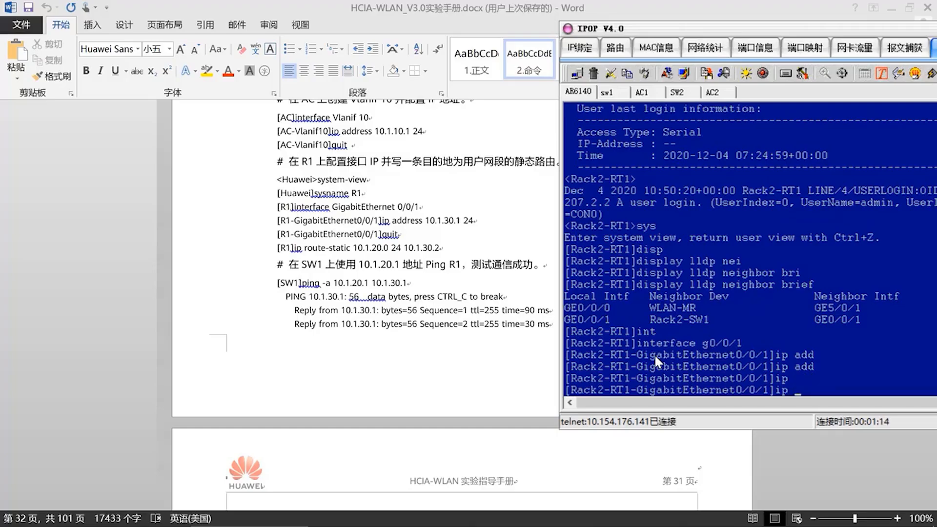
type("?")
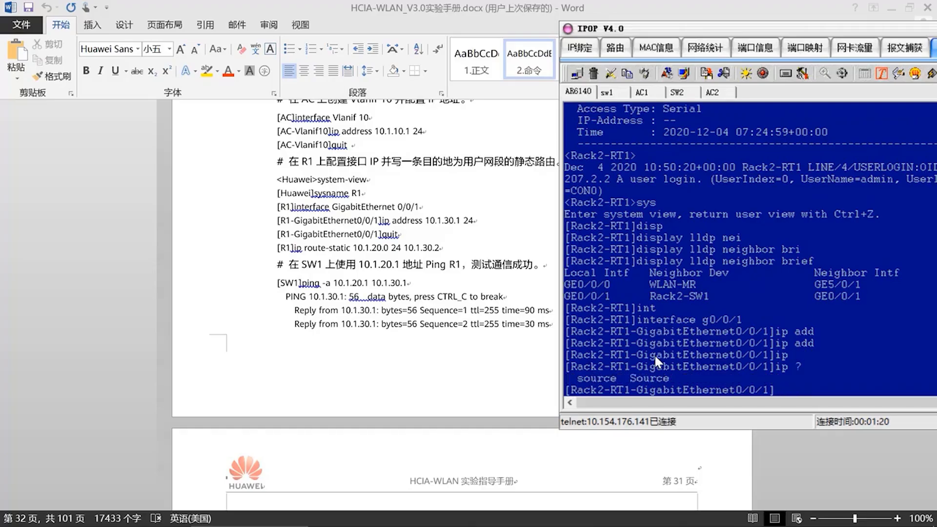
type("undo portswitch")
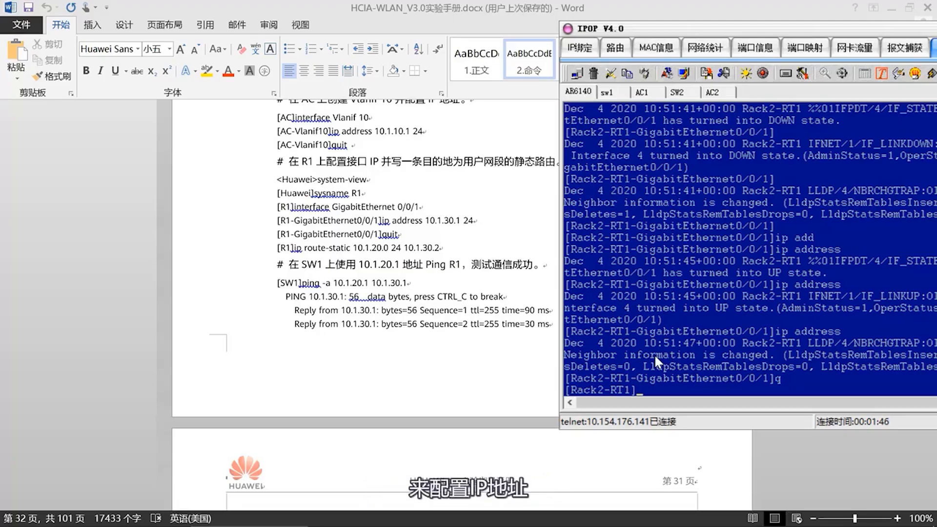
type("int g0/0/1")
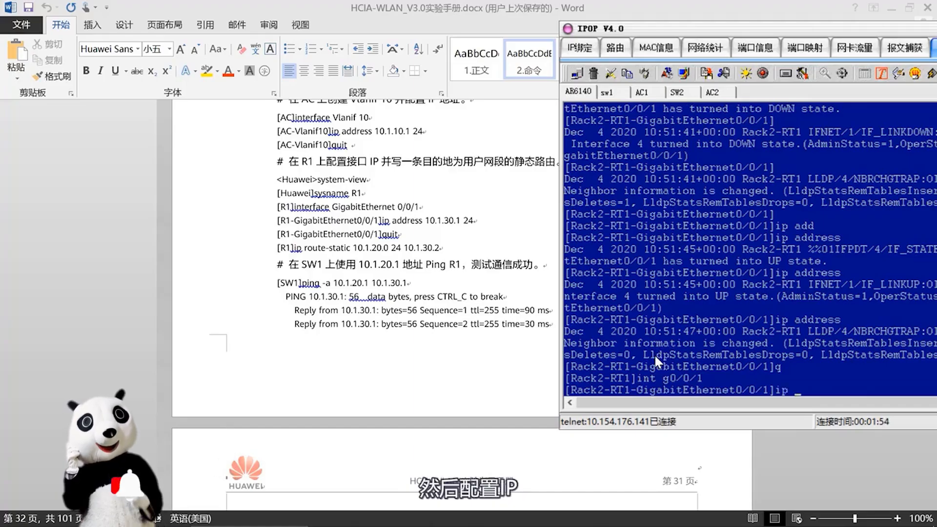
Assign R1's GigabitEthernet0/0/1 the address 10.1.30.1/24 and verify it.
type("ip address 10.1.30.1 24")
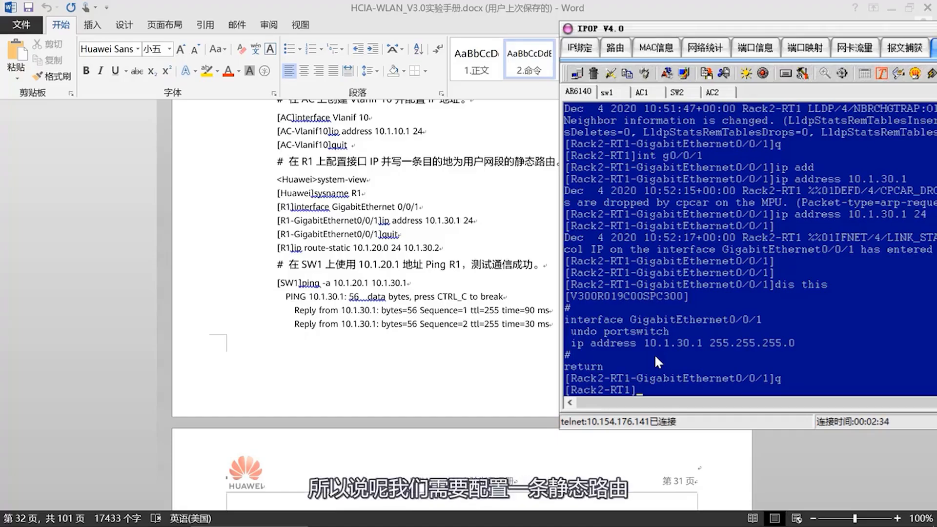
Add the static route 'ip route-static 10.1.20.0 24 10.1.30.2' on R1.
type("i")
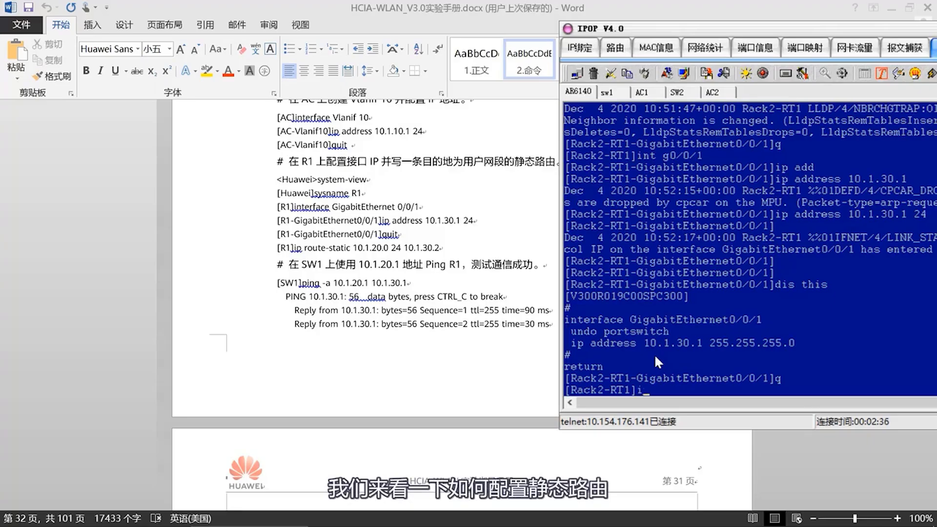
type("p route")
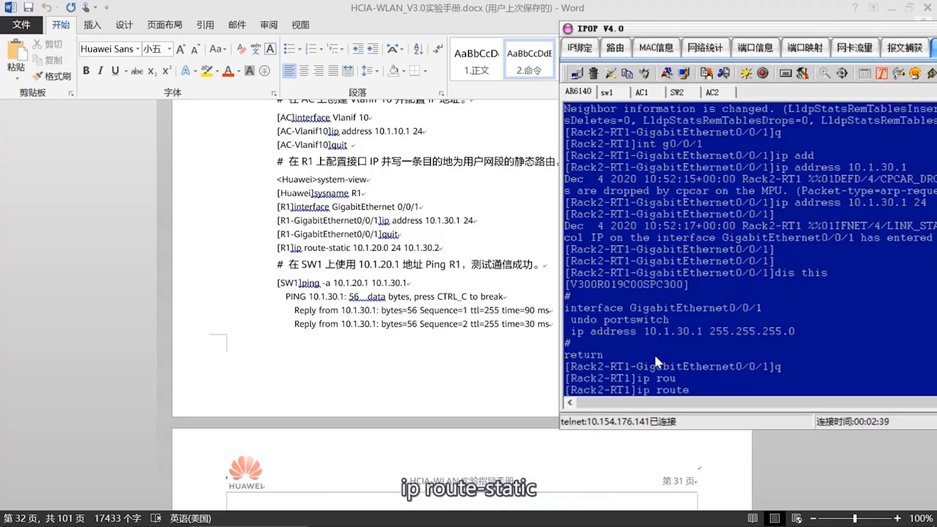
type("route-static")
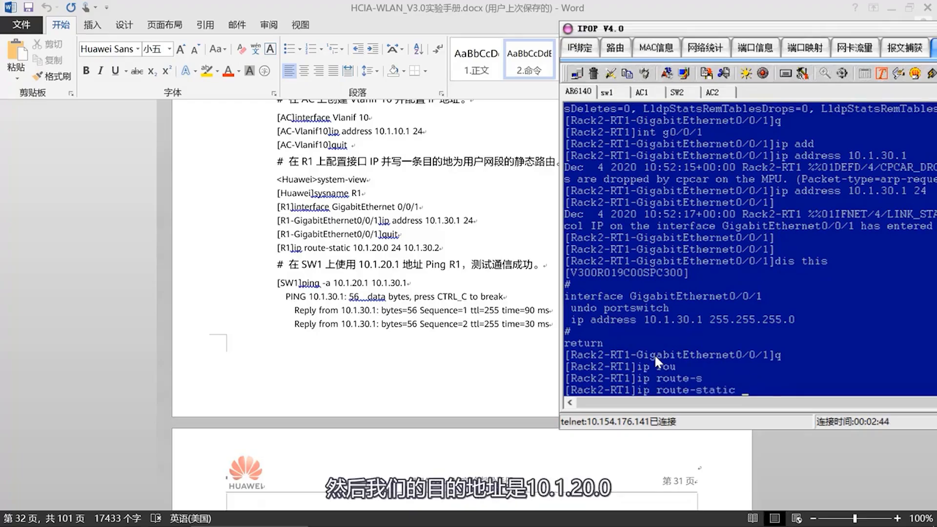
type("10.1.20.")
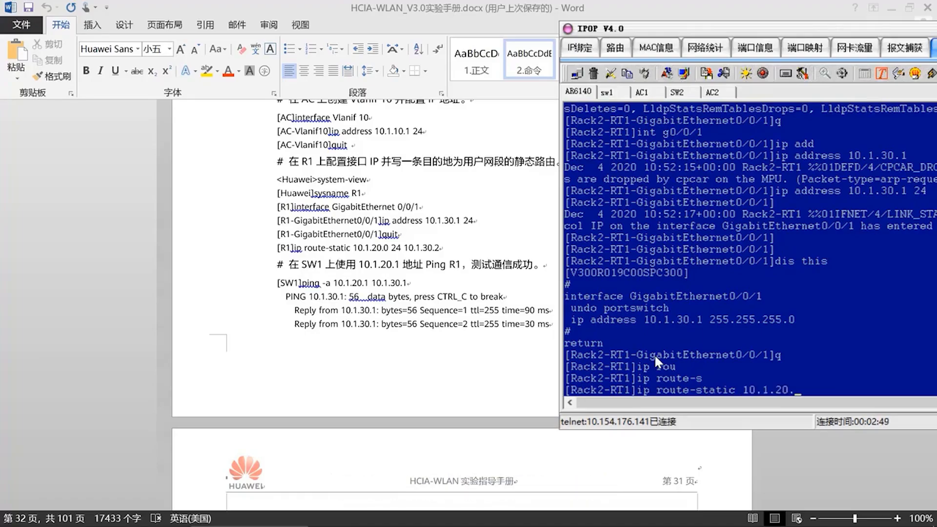
type("0 24")
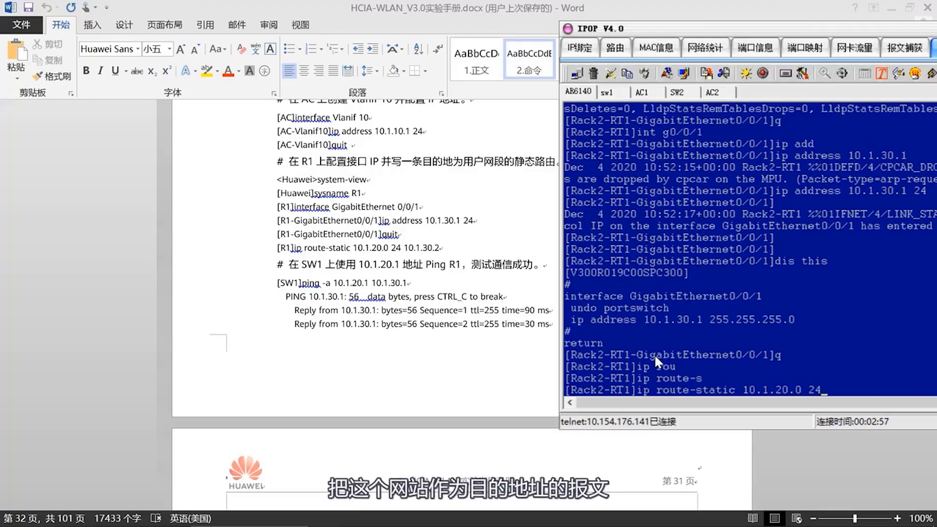
type("10.")
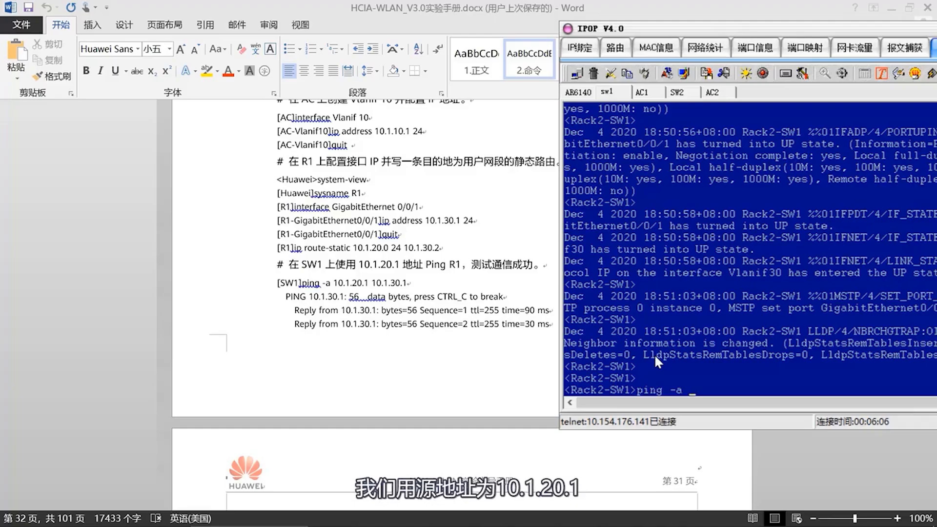
Ping 10.1.30.1 from source 10.1.20.1 on SW1 and confirm five replies, 0% loss.
type("10.1.")
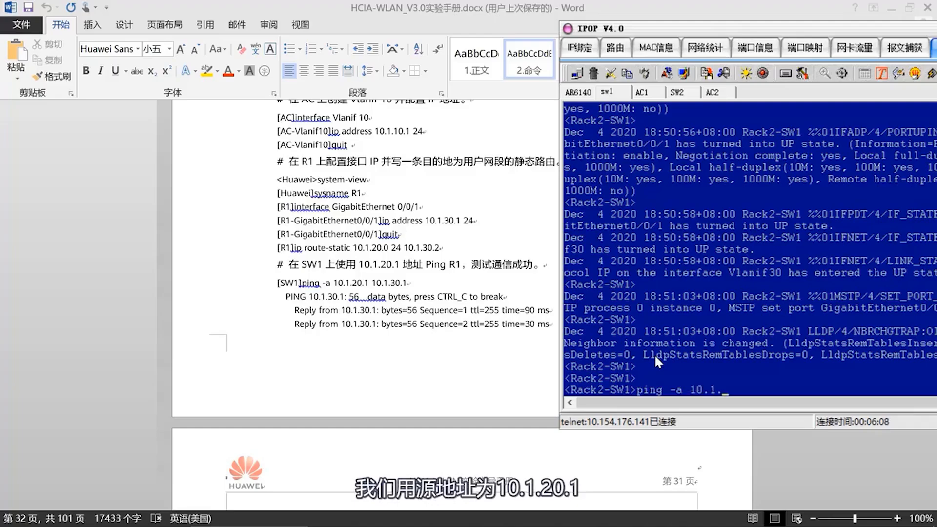
type("20.1 10.1.")
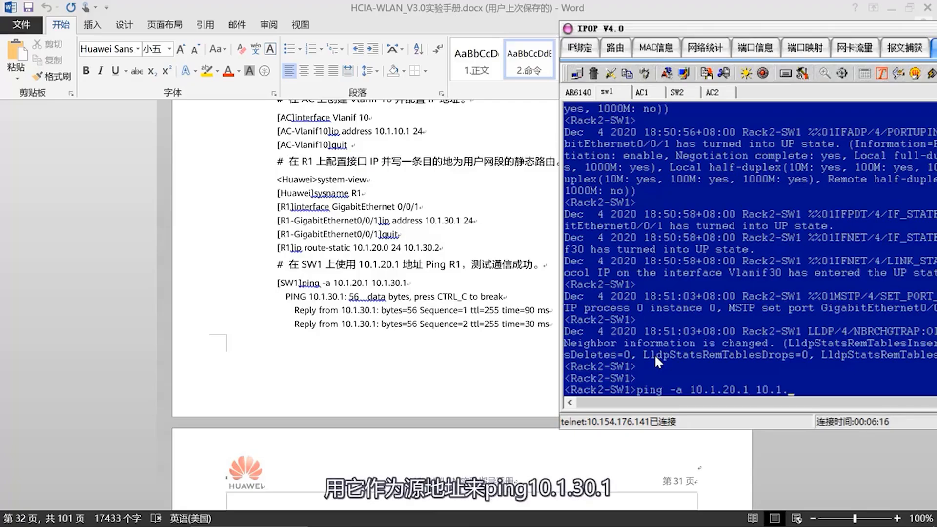
type("30.1")
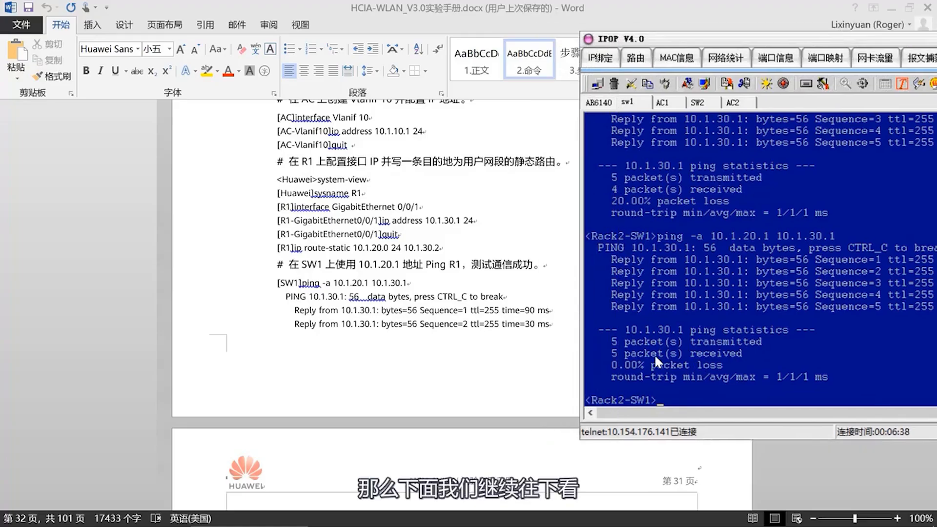
scroll("down", 3)
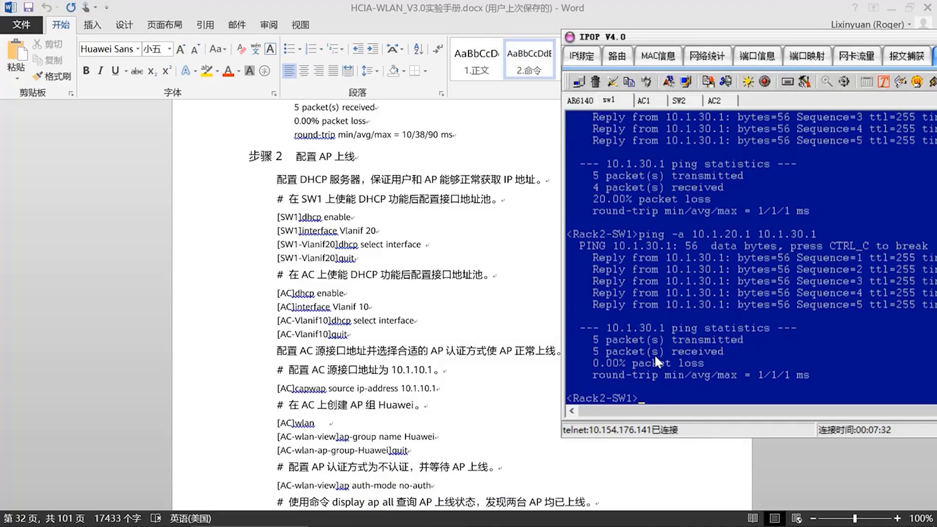
Enable DHCP on SW1, set Vlanif 20 to 'dhcp select interface', and save.
type("sys")
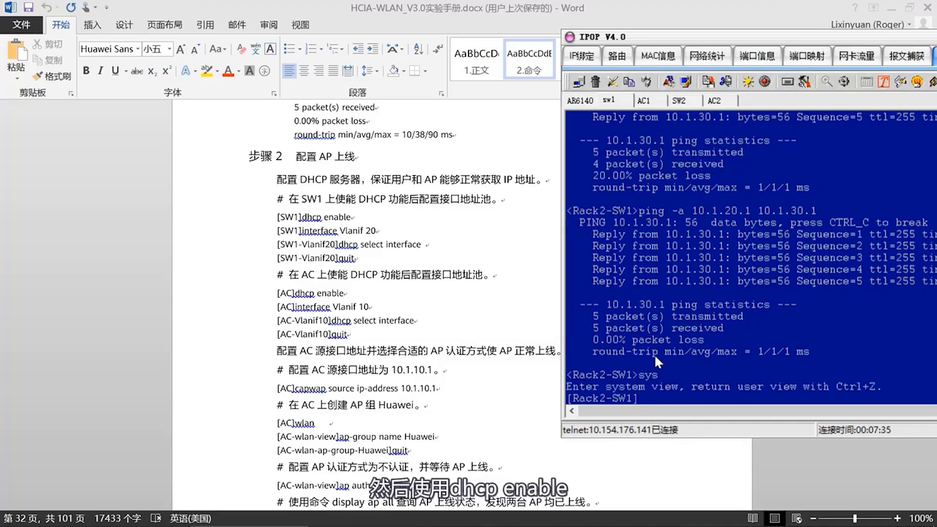
type("dhcp enable")
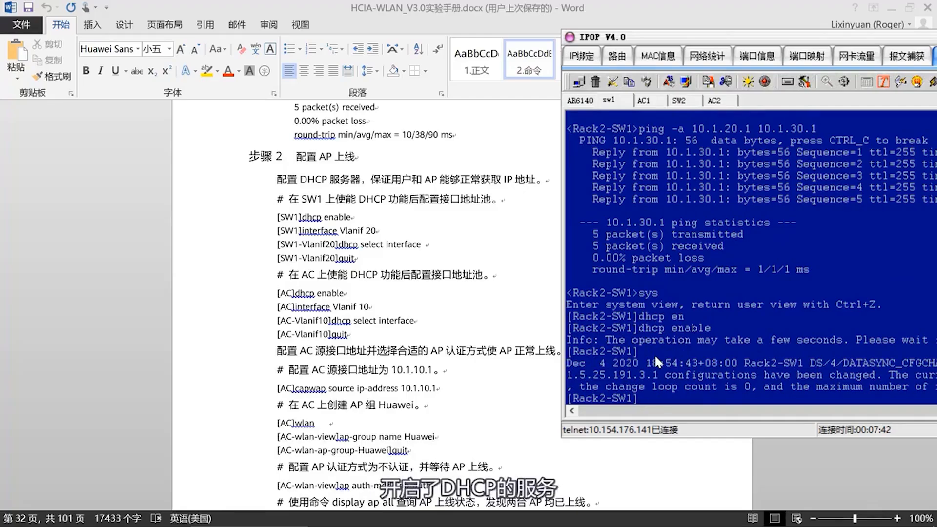
type("interface")
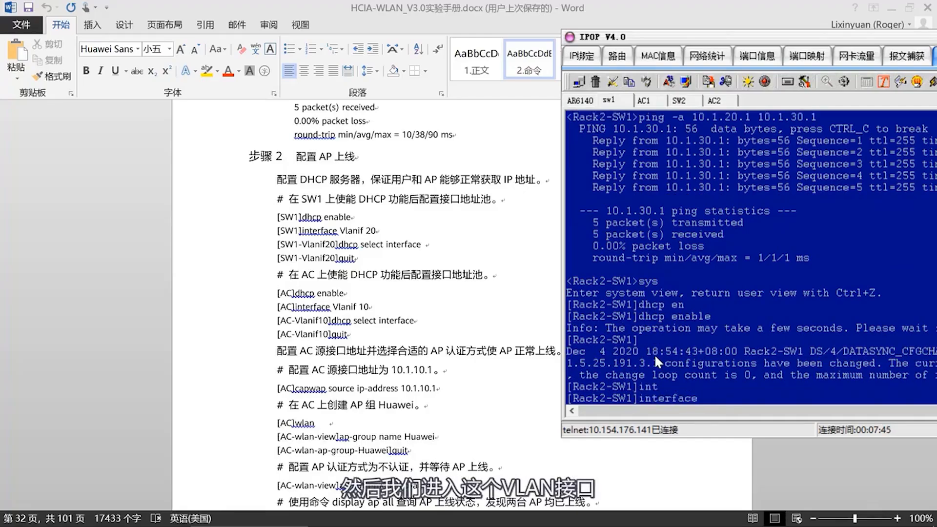
type("vlanif 20")
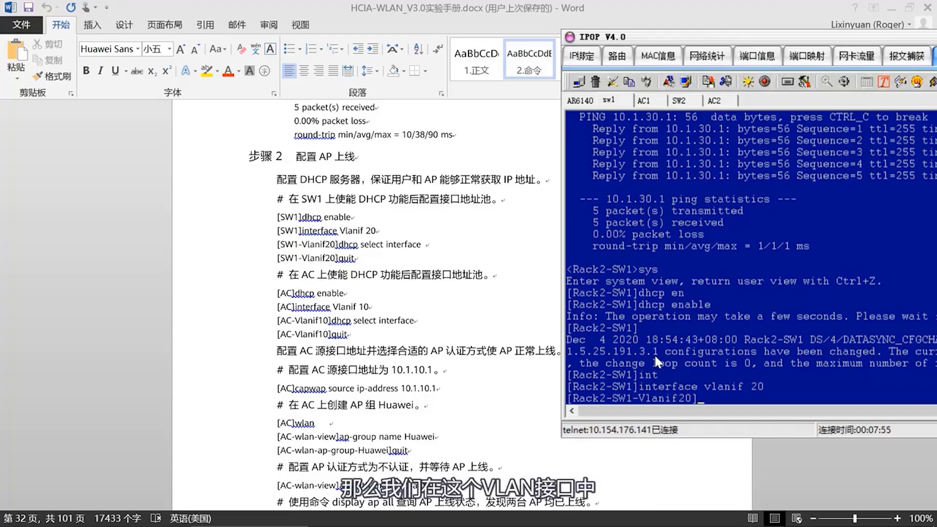
type("dhcp select interface")
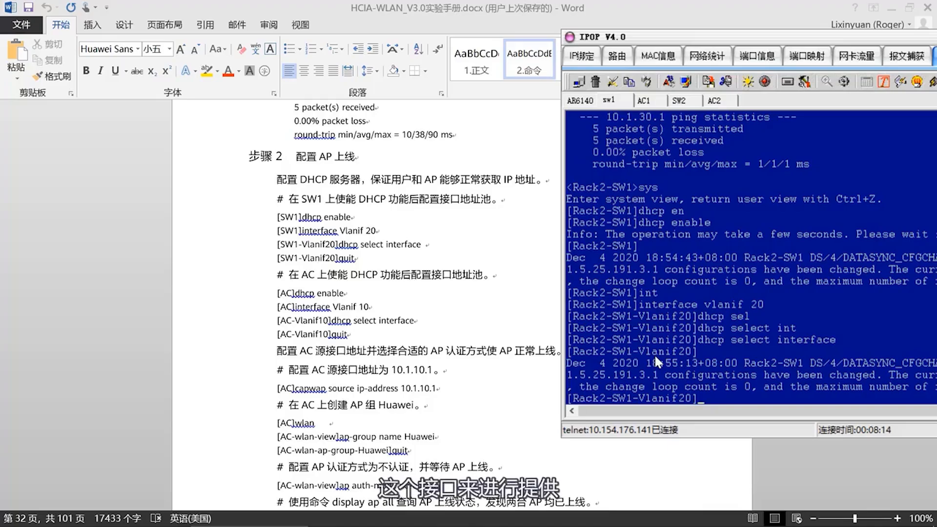
type("q")
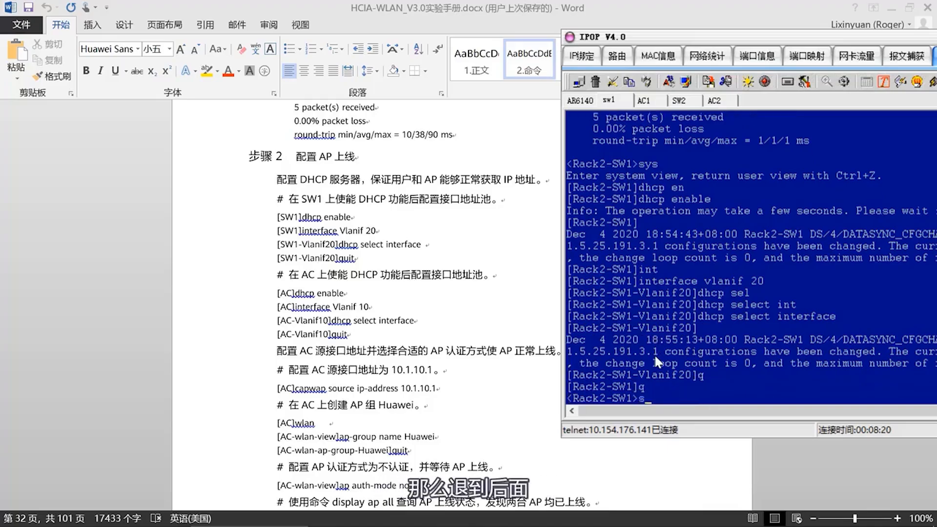
type("save")
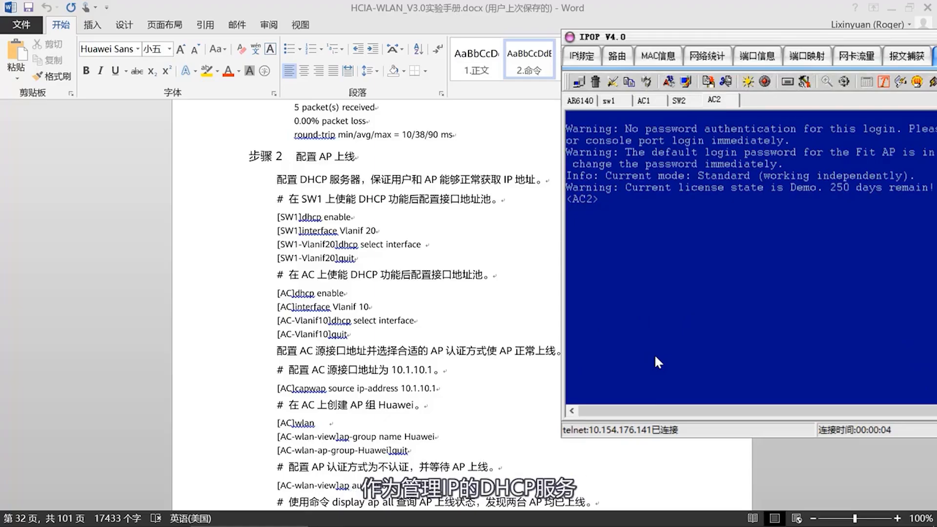
Enable DHCP on AC2, set Vlanif 10 to 'dhcp select interface', and confirm with 'dis this'.
type("sys")
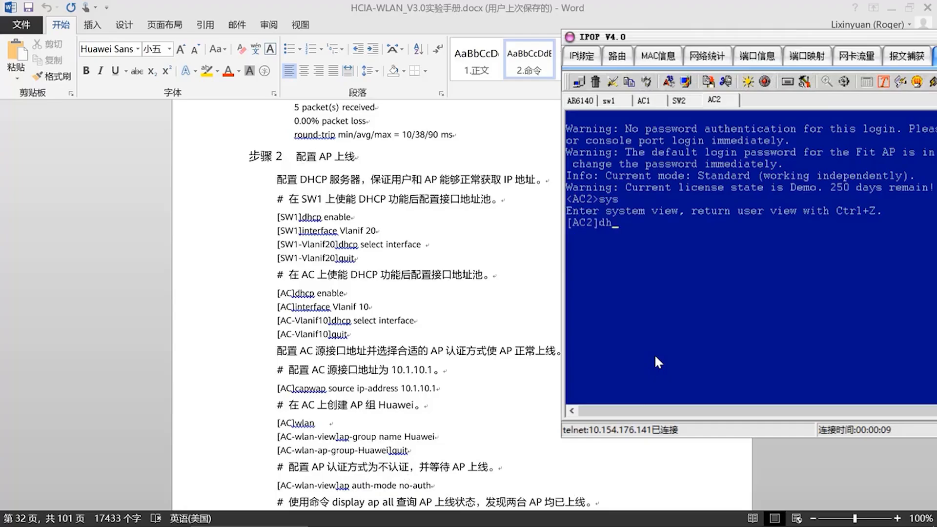
type("dhcp enable")
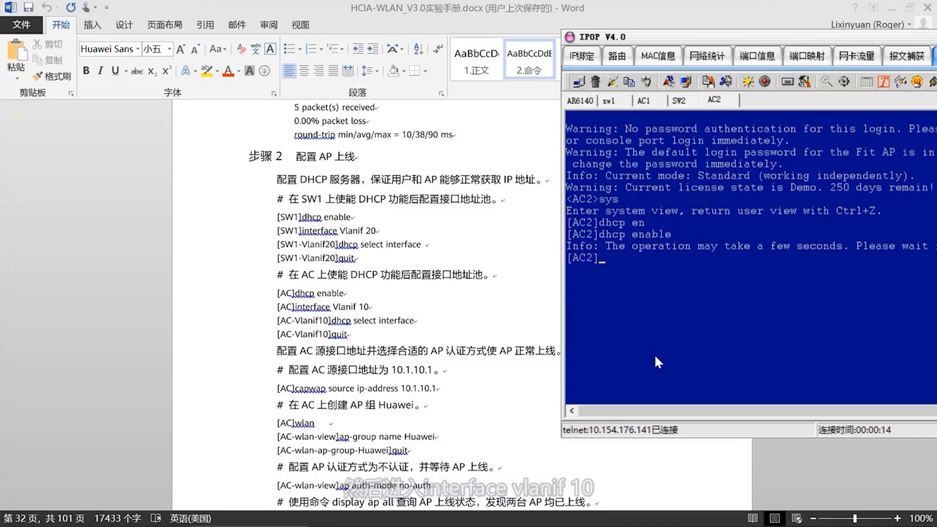
type("interface vlanif 10")
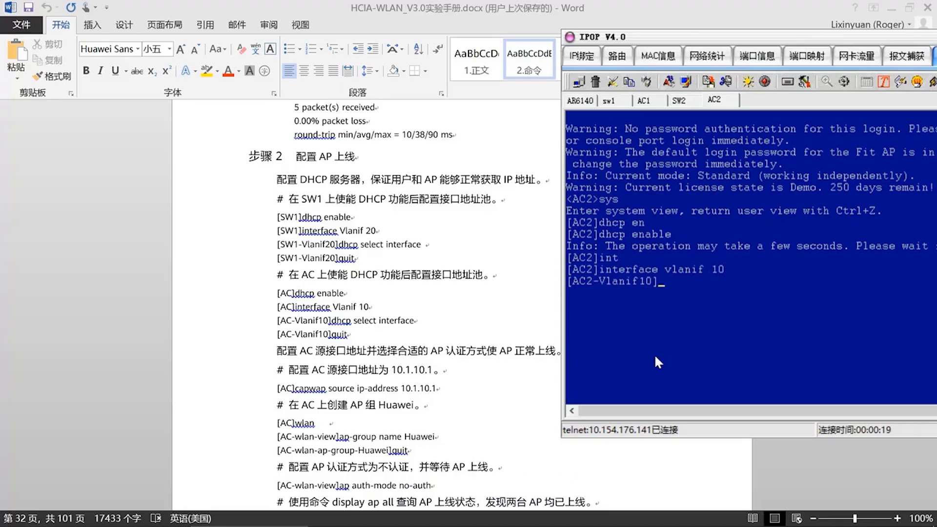
type("dhcp")
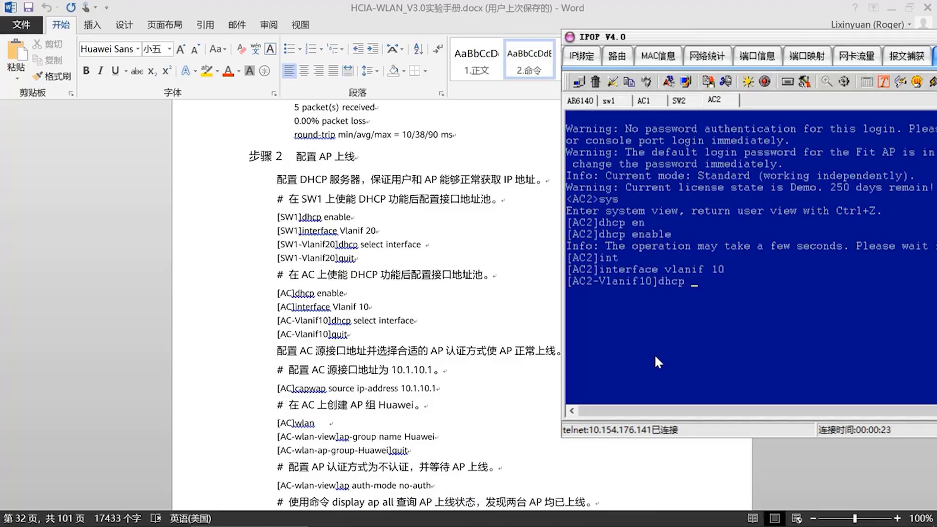
type("dhcp select interface")
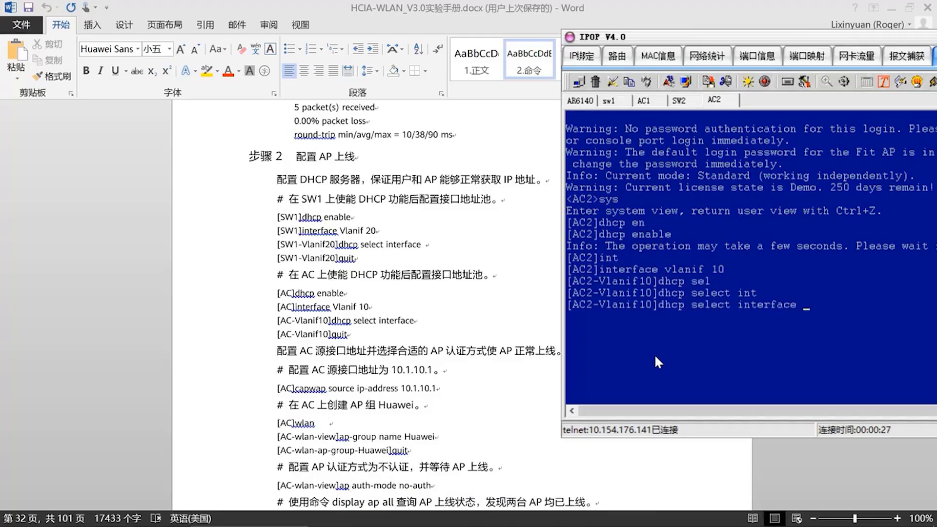
type("dis this")
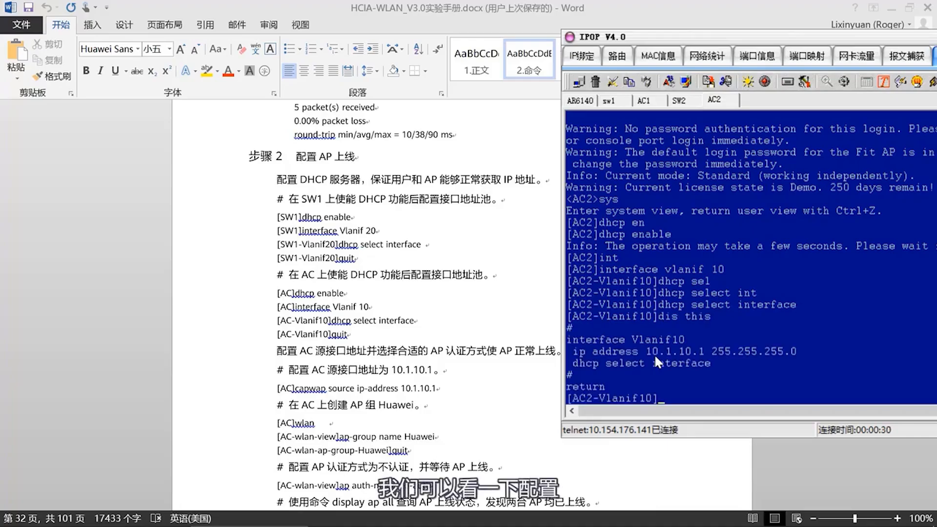
type("q")
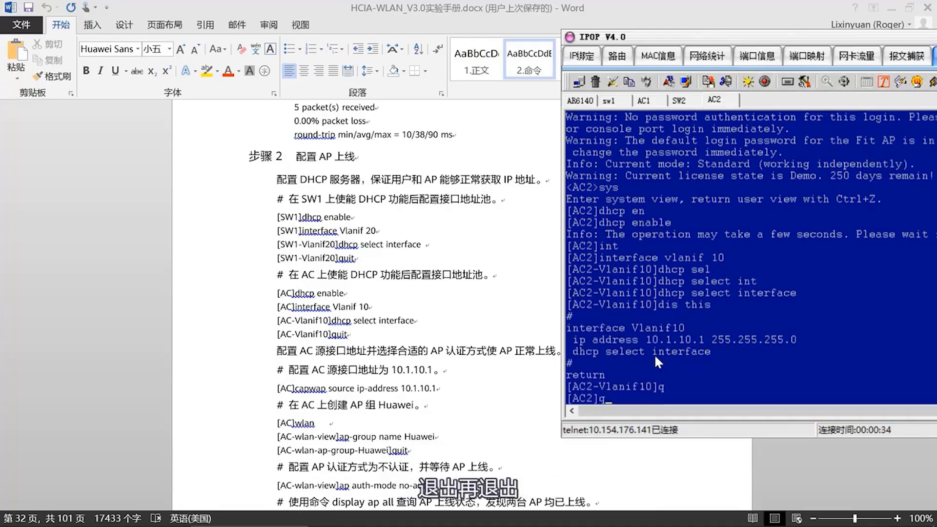